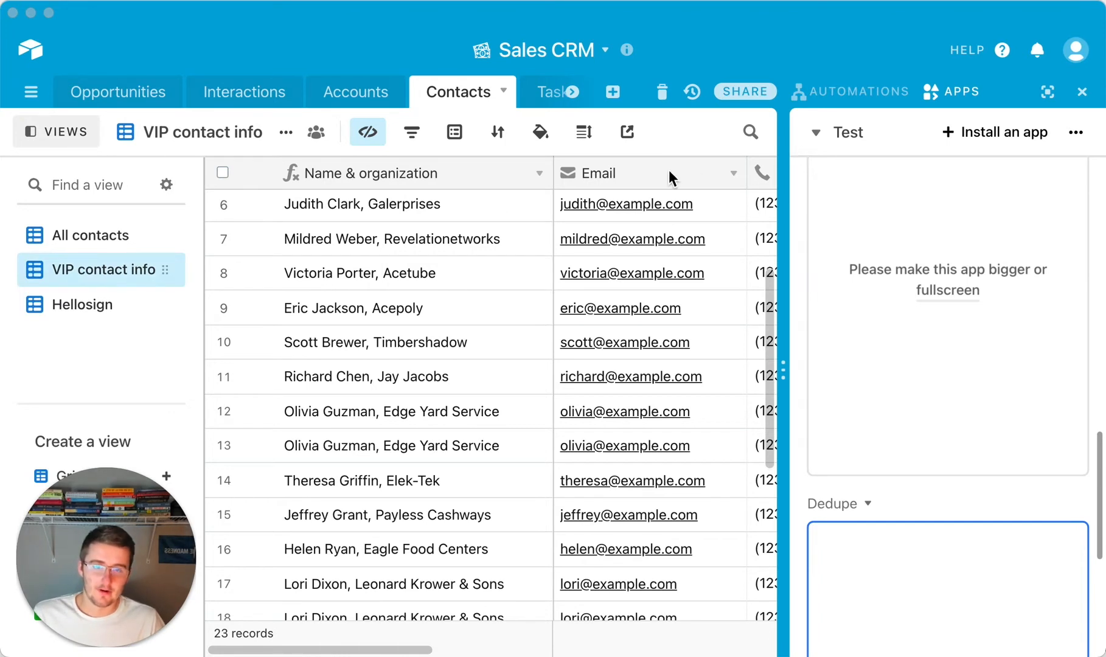
mouse_move(624, 379)
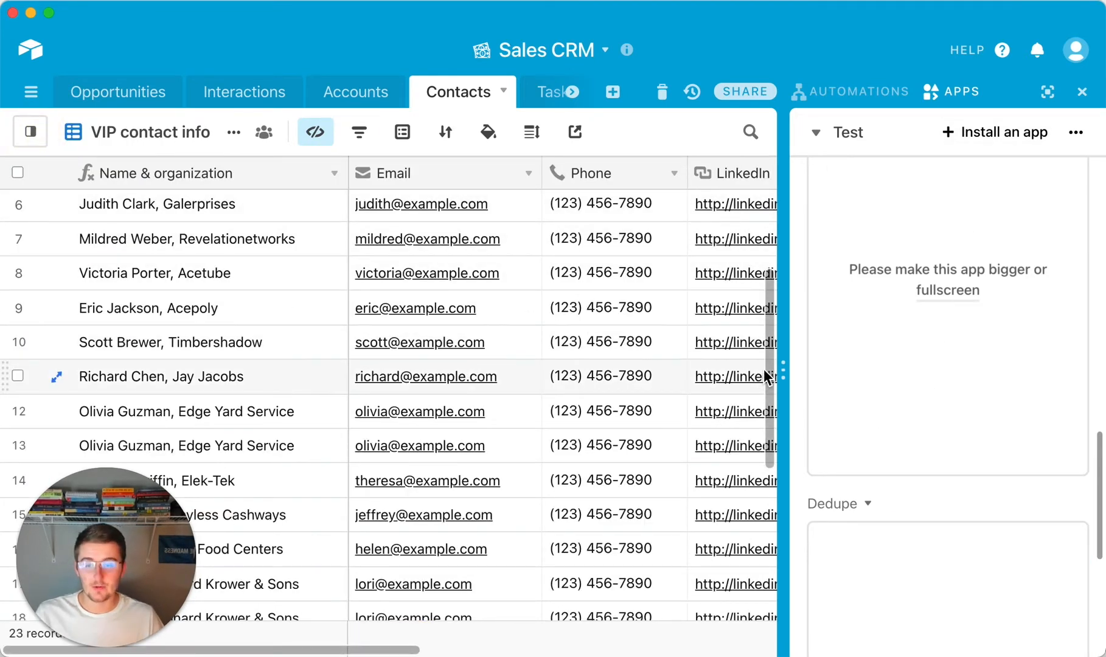
mouse_move(434, 384)
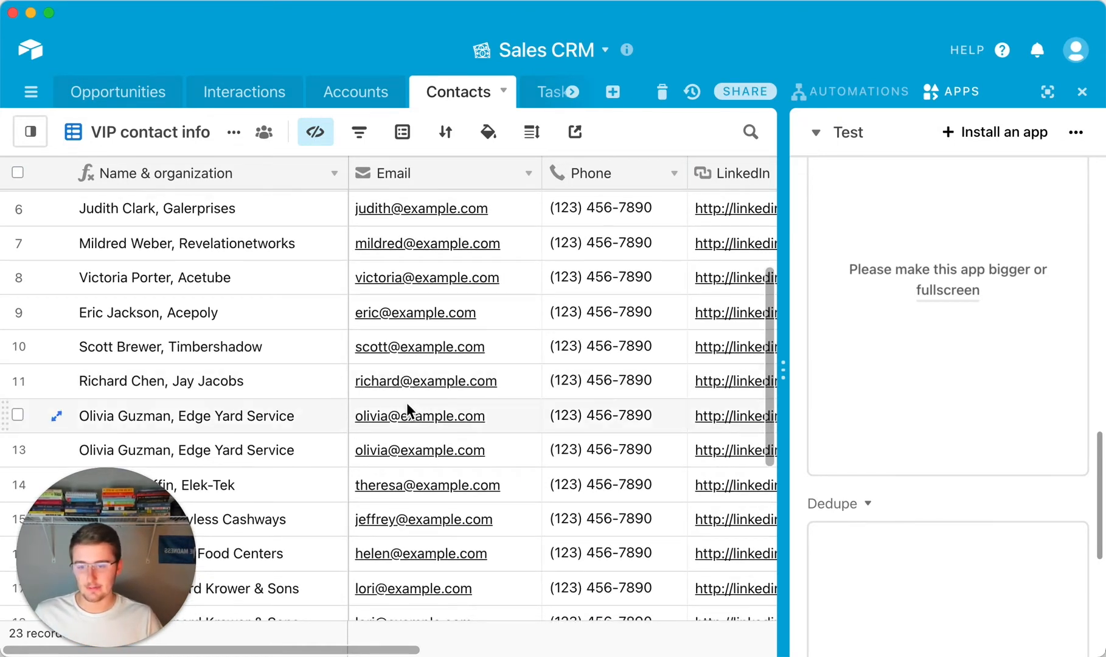
Scroll the widened Contacts grid to see Phone and LinkedIn beside the duplicate contacts
scroll(down, 3)
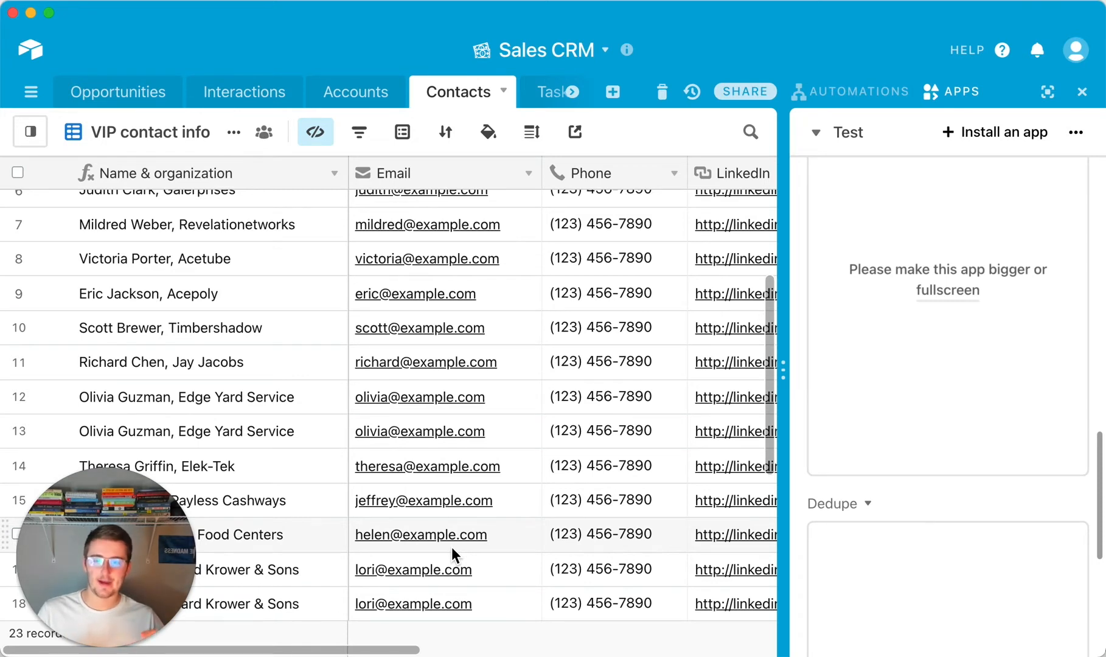
mouse_move(451, 546)
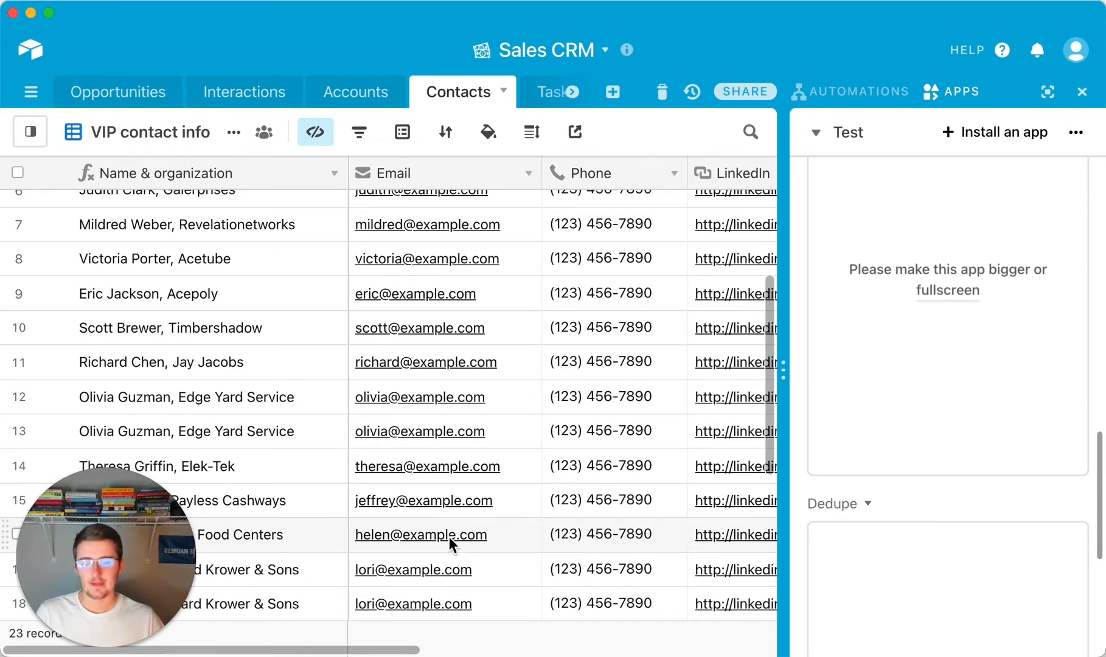
Group VIP contact info records by Email and scroll through the email groups
click(402, 132)
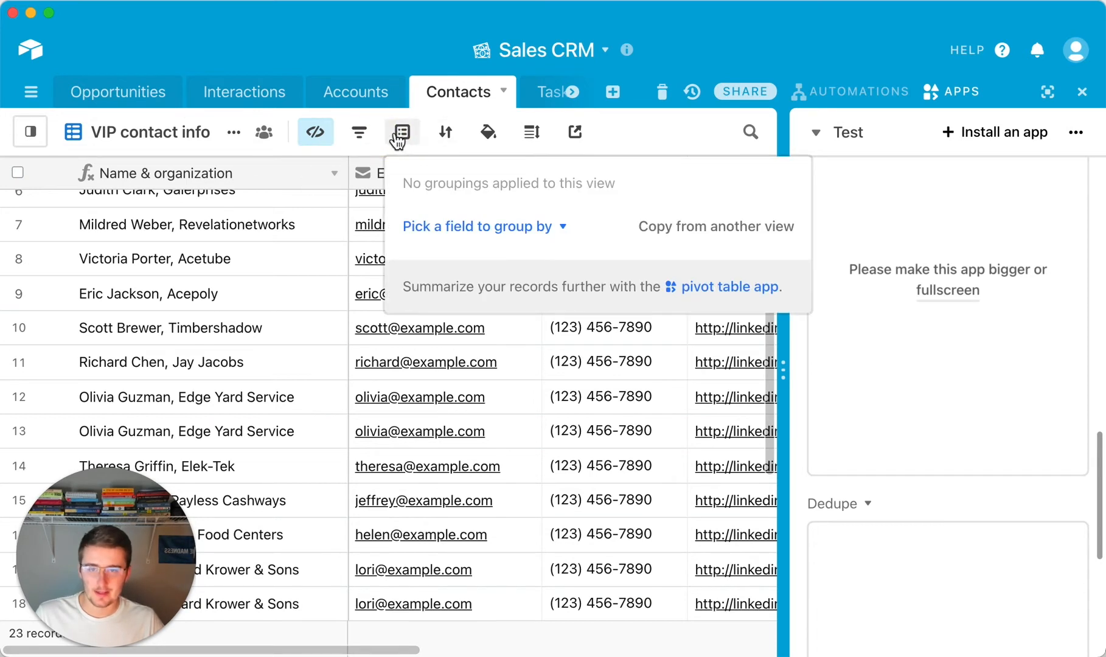
mouse_move(402, 146)
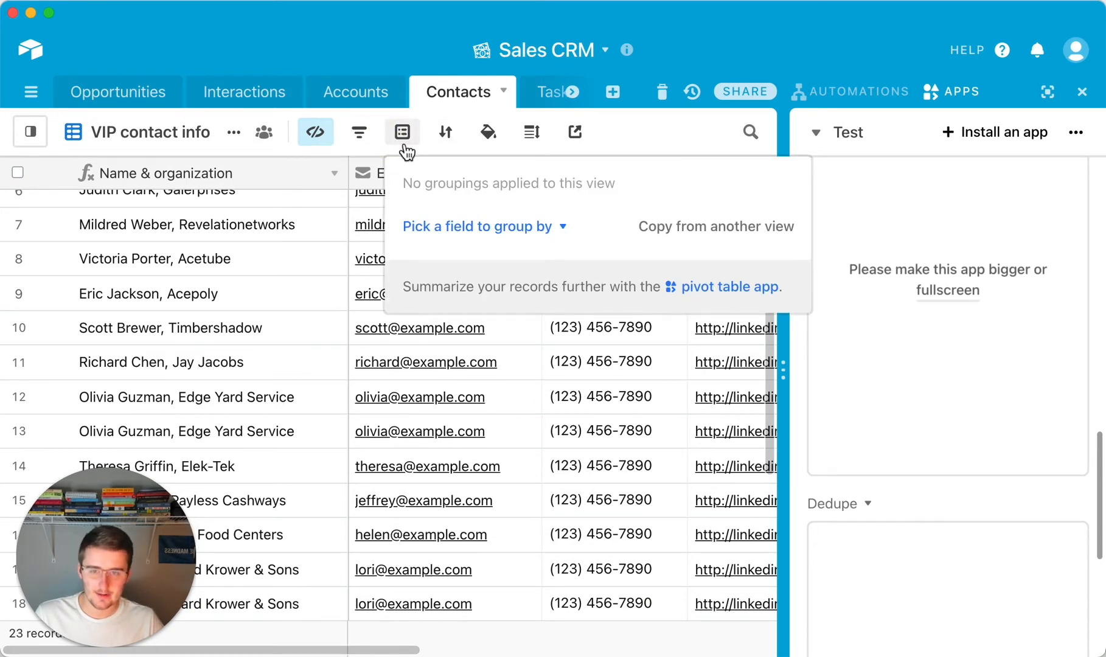
mouse_move(459, 233)
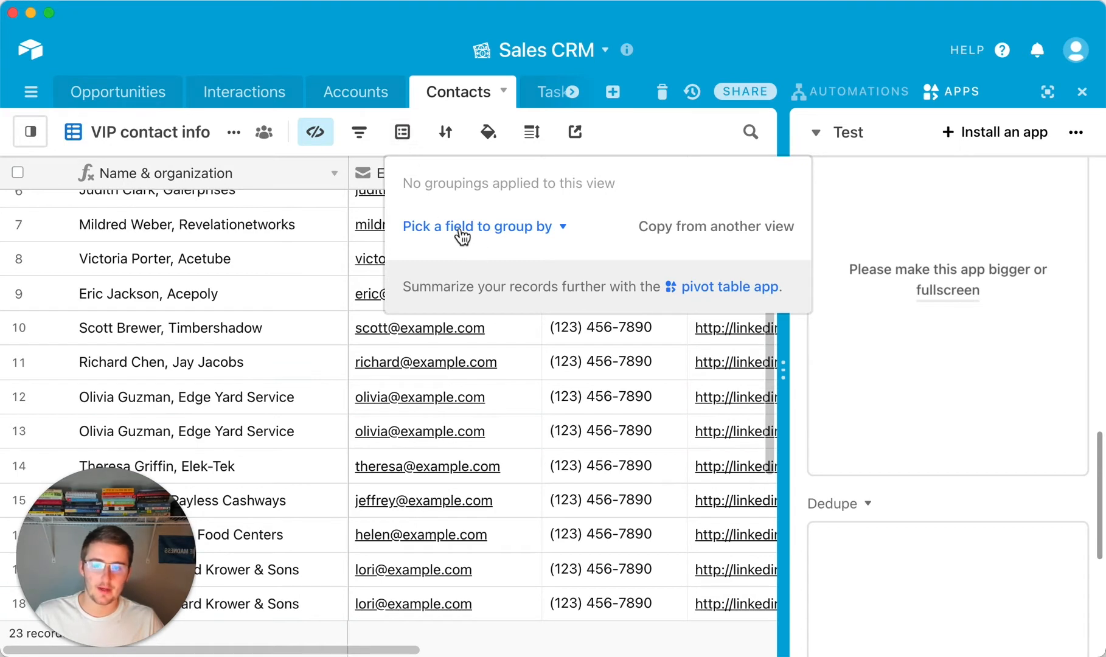
click(478, 227)
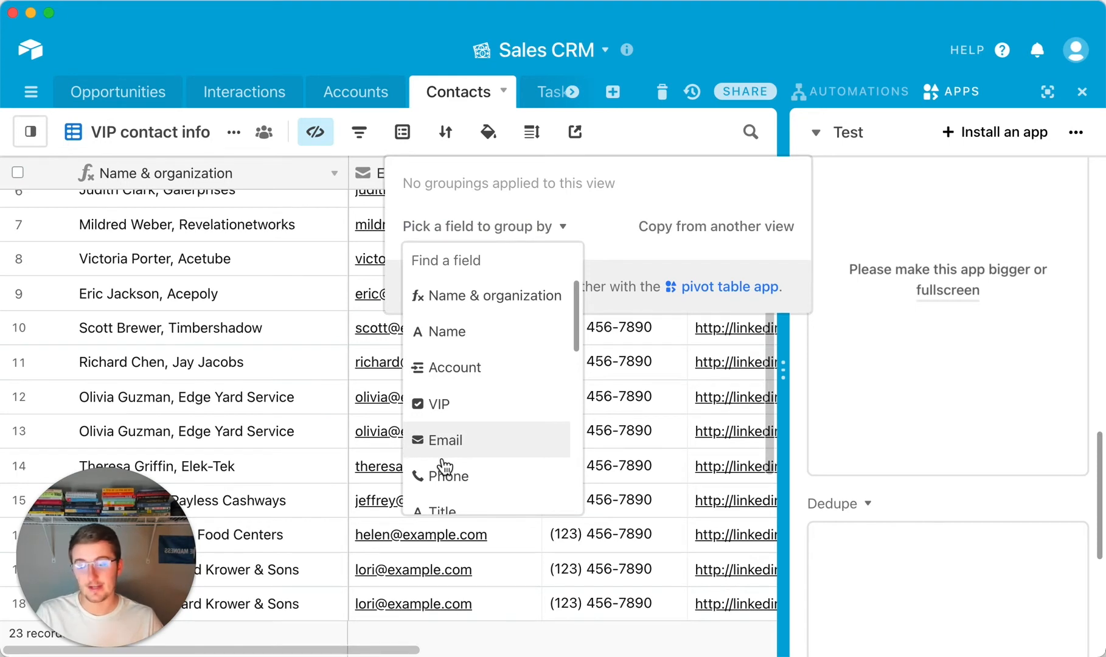
mouse_move(450, 476)
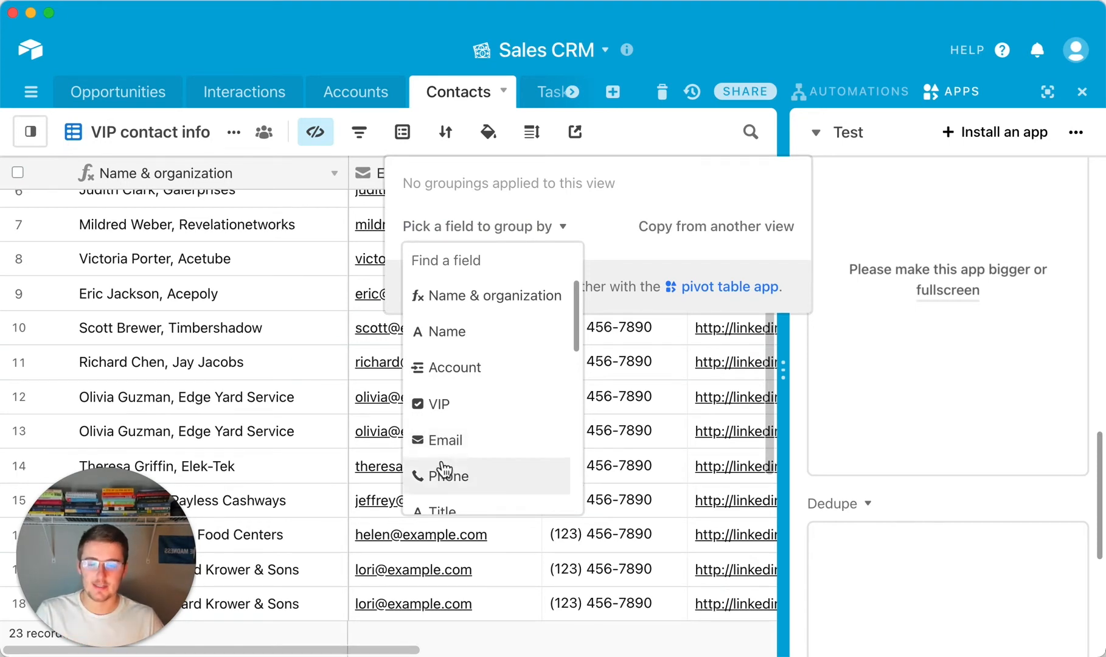
click(446, 440)
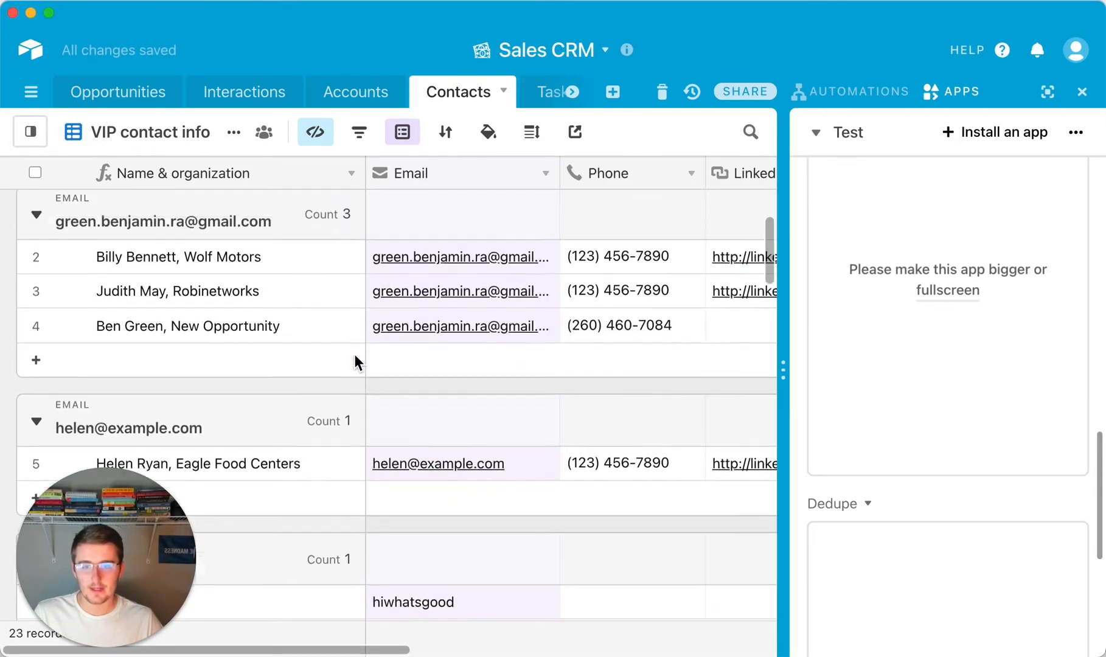
scroll(down, 3)
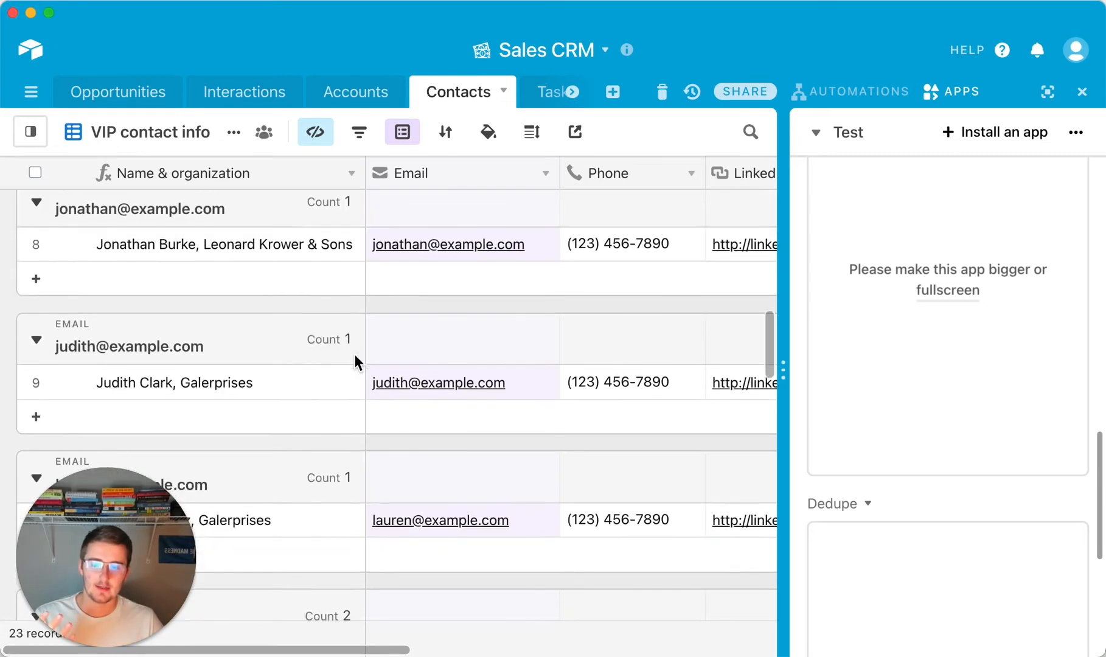
scroll(down, 3)
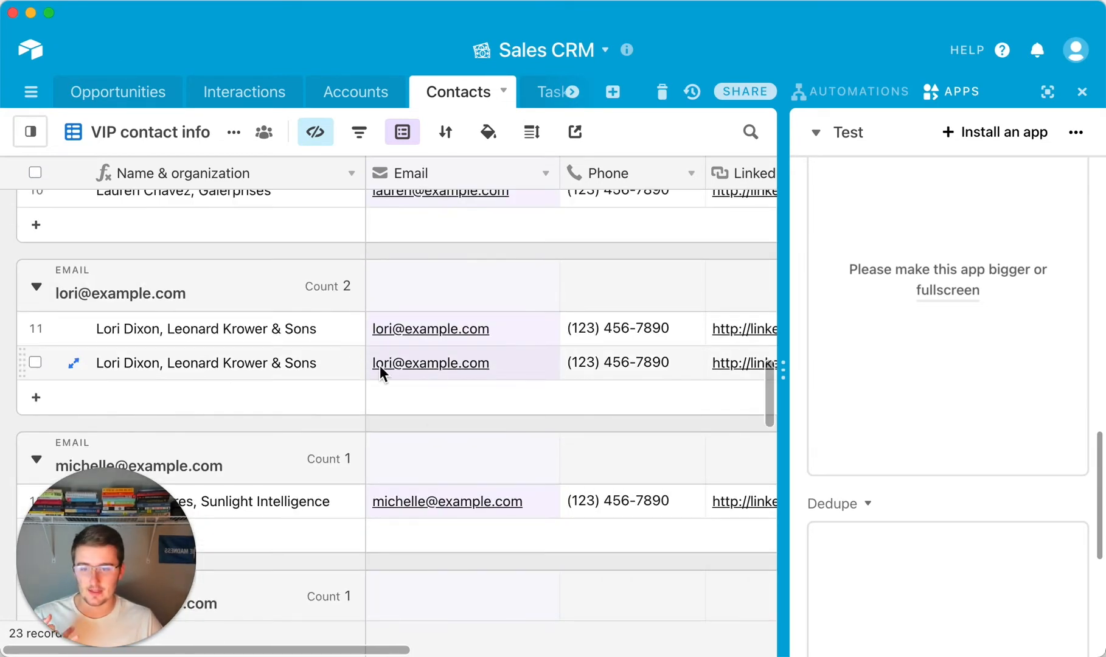
scroll(down, 3)
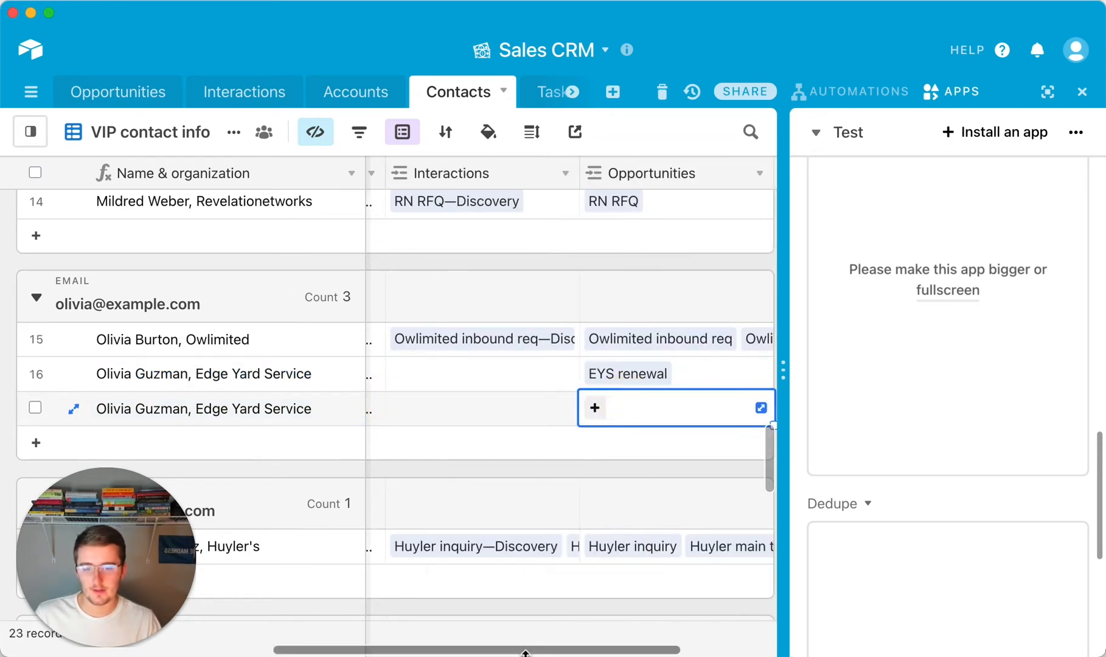
Drag the Test app block shorter so Dedupe sits higher beside the grid
scroll(right, 3)
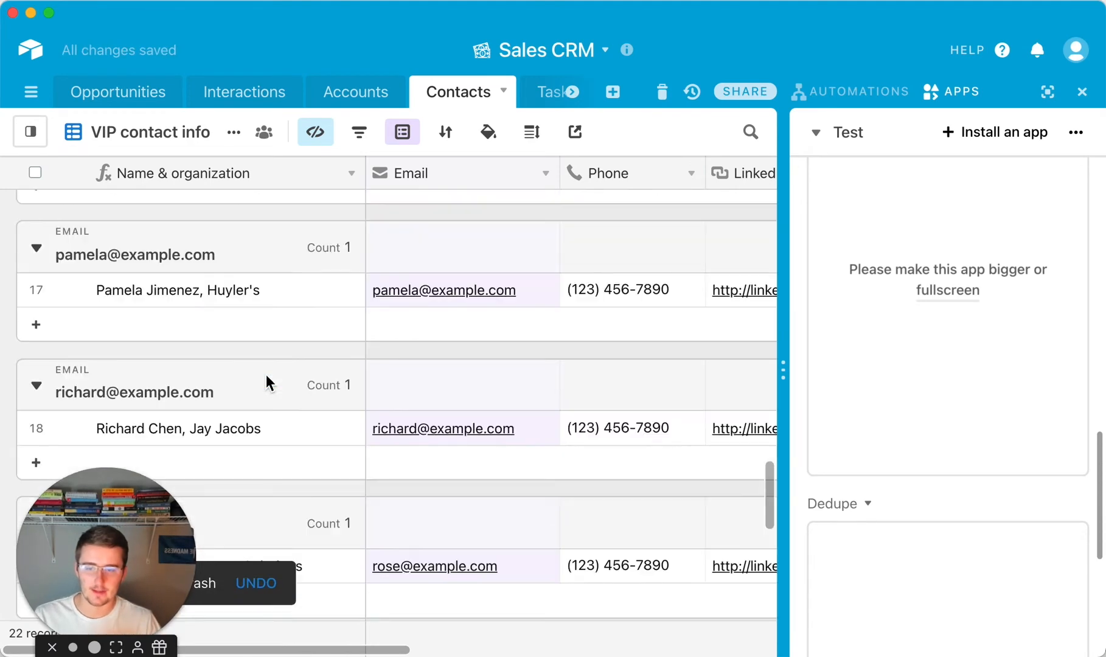
scroll(down, 3)
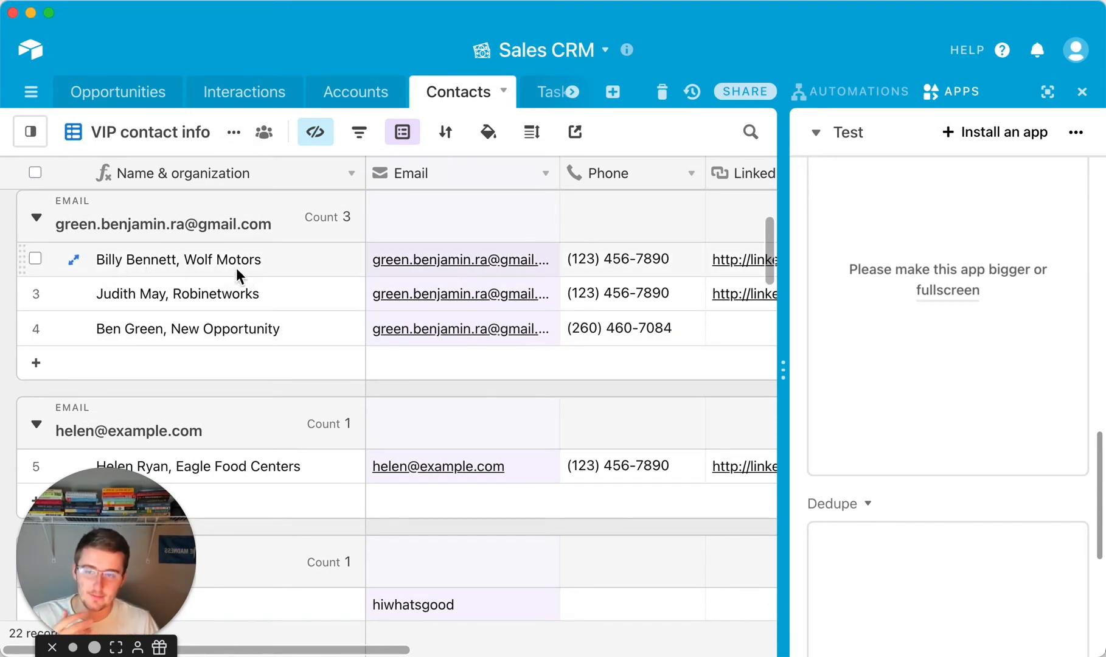
mouse_move(314, 282)
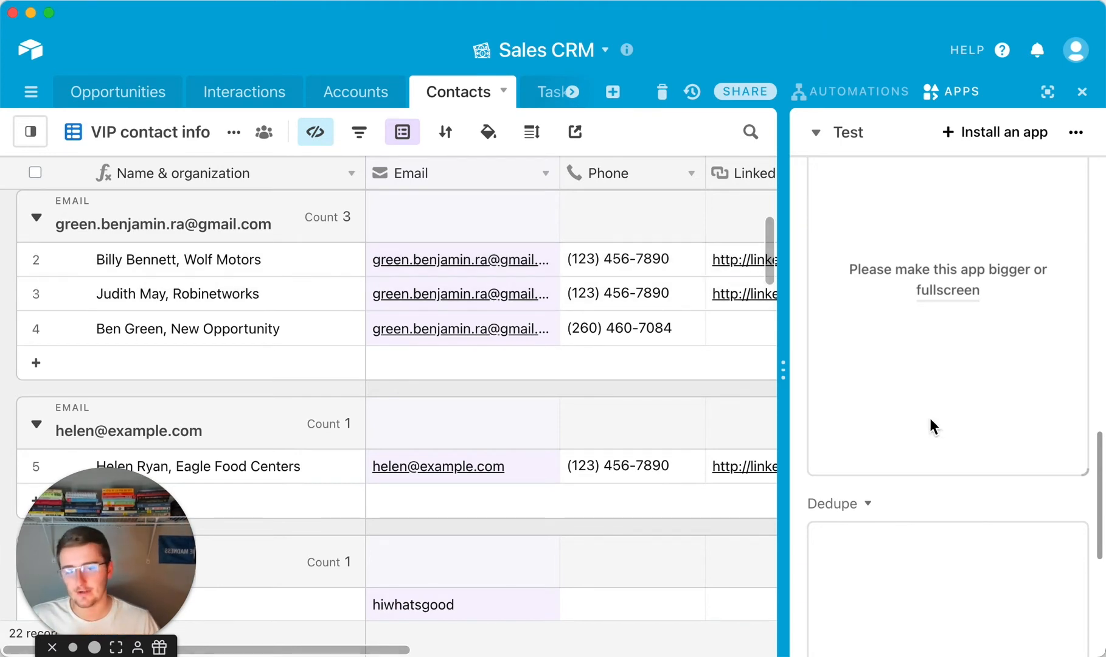
drag(303, 650, 402, 649)
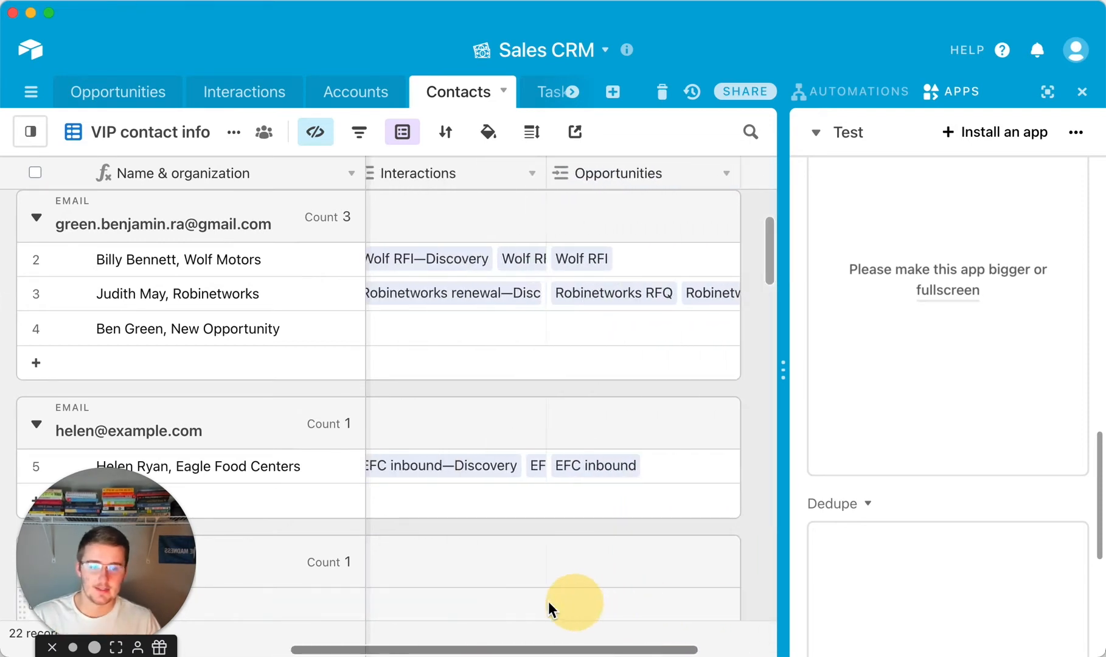
scroll(right, 3)
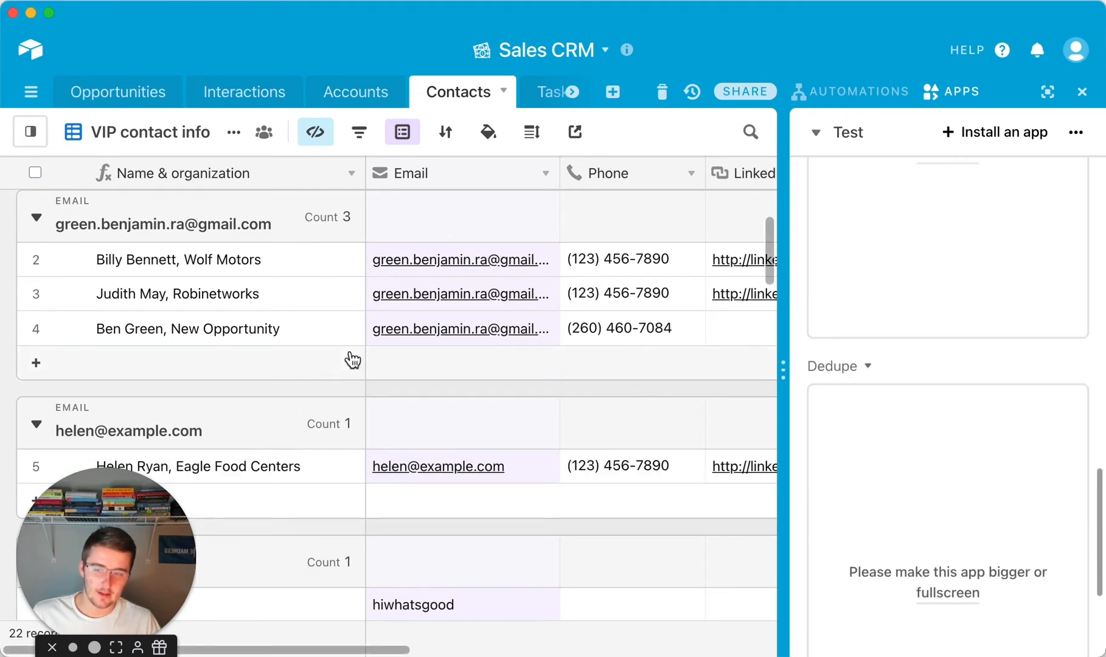
Remove the Email grouping and duplicate contact records via the right-click menu
click(403, 132)
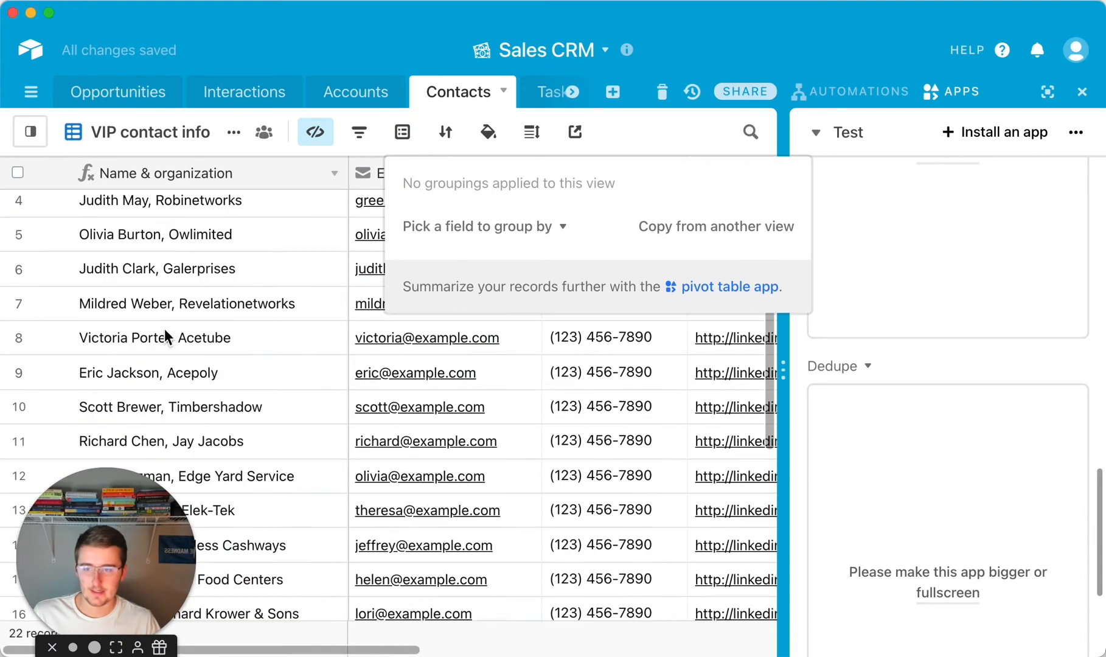
right_click(156, 338)
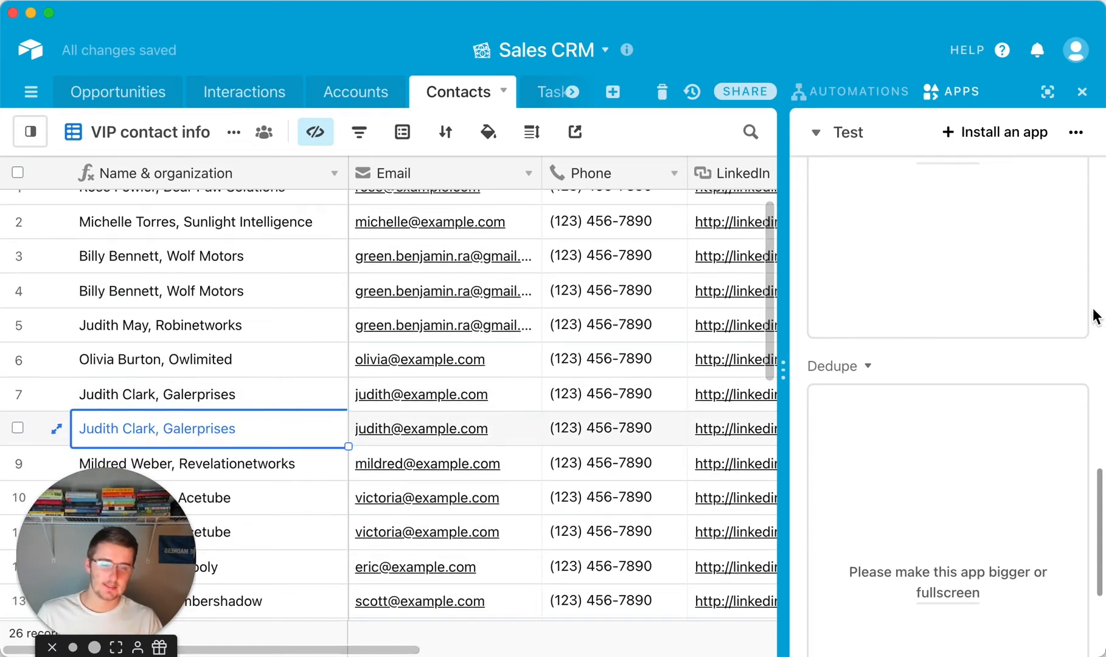
mouse_move(847, 134)
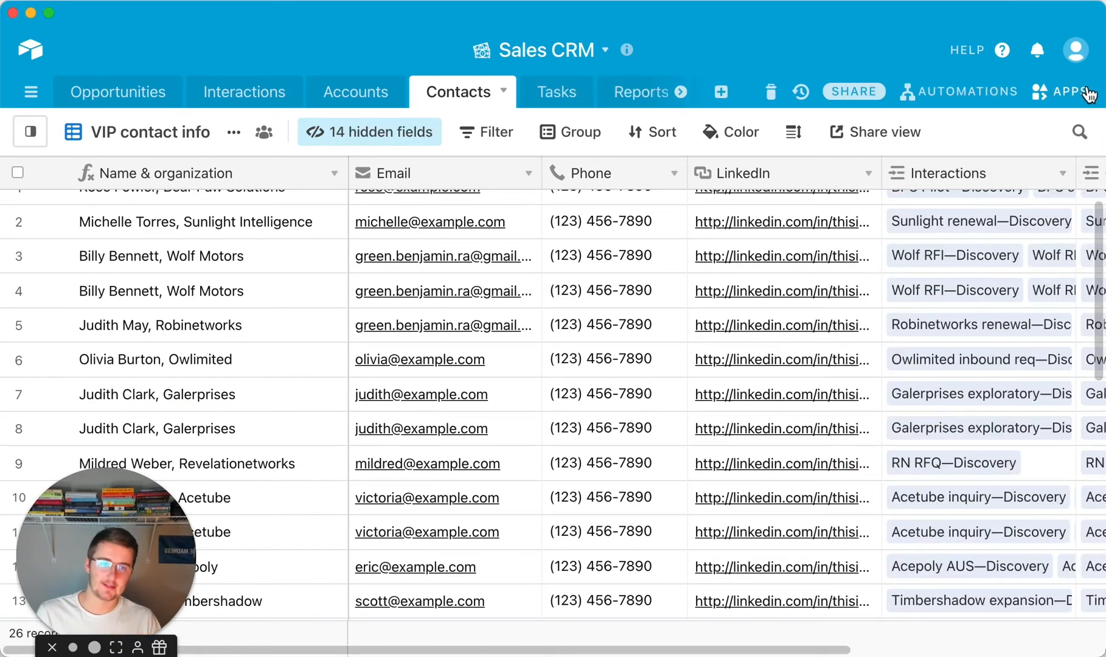
mouse_move(1068, 91)
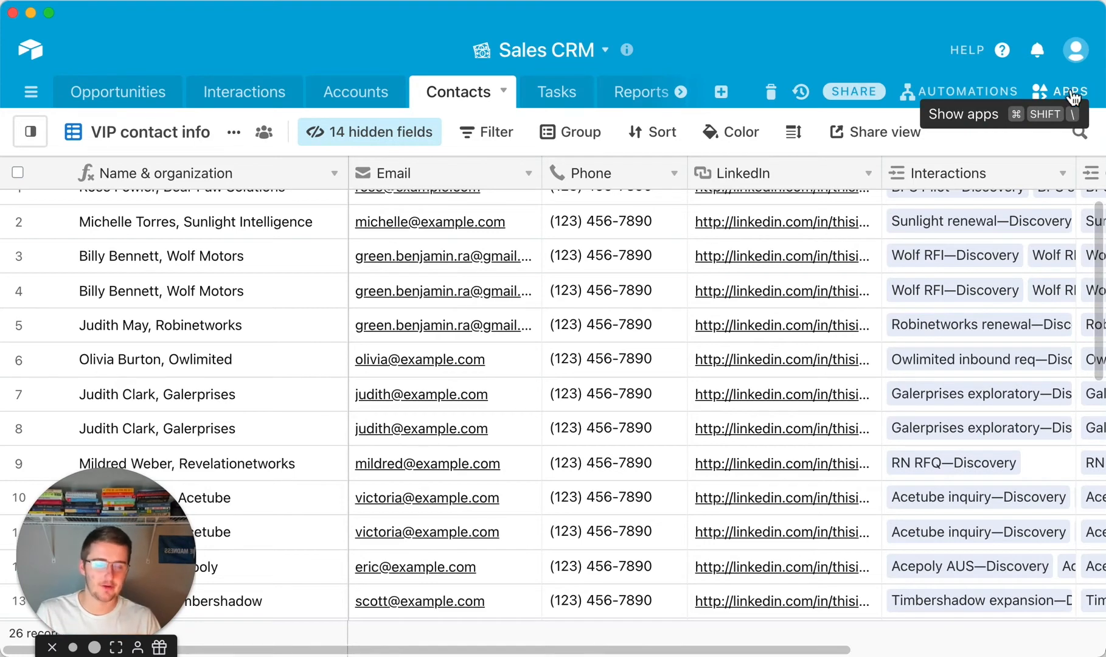
Install the Dedupe app from the Marketplace onto the Test dashboard
click(1068, 91)
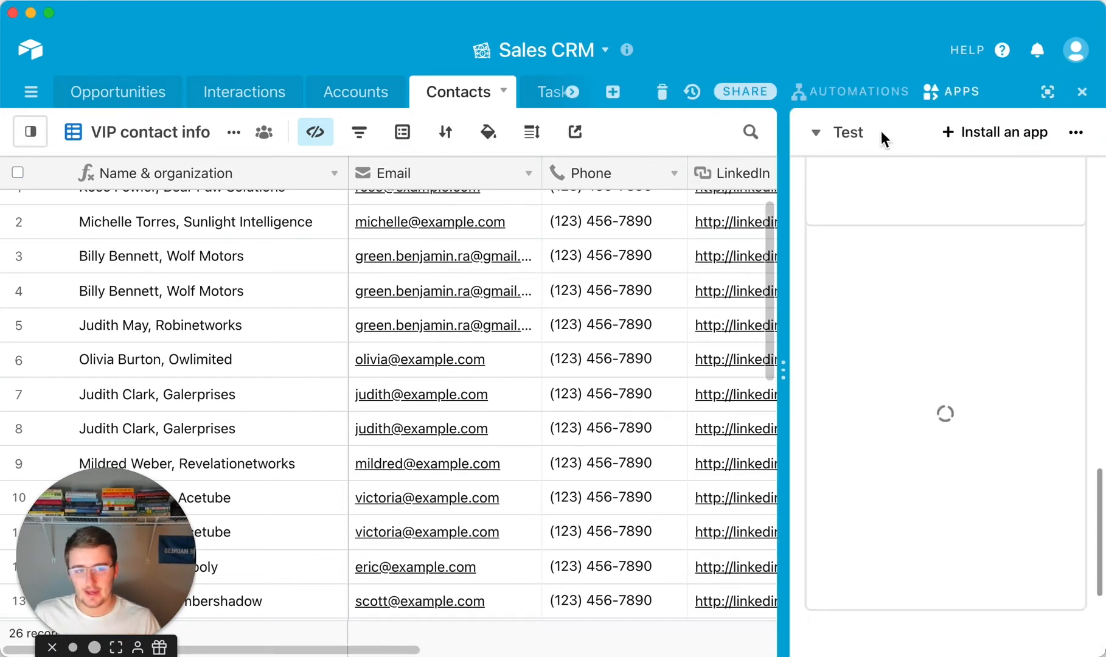
click(816, 133)
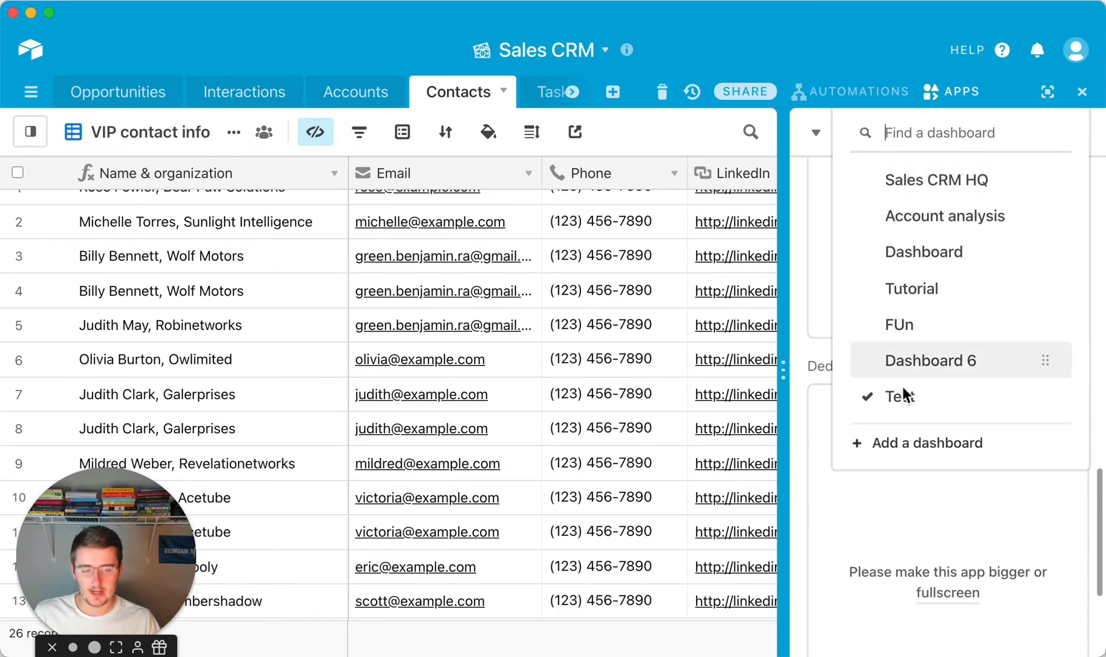
click(897, 396)
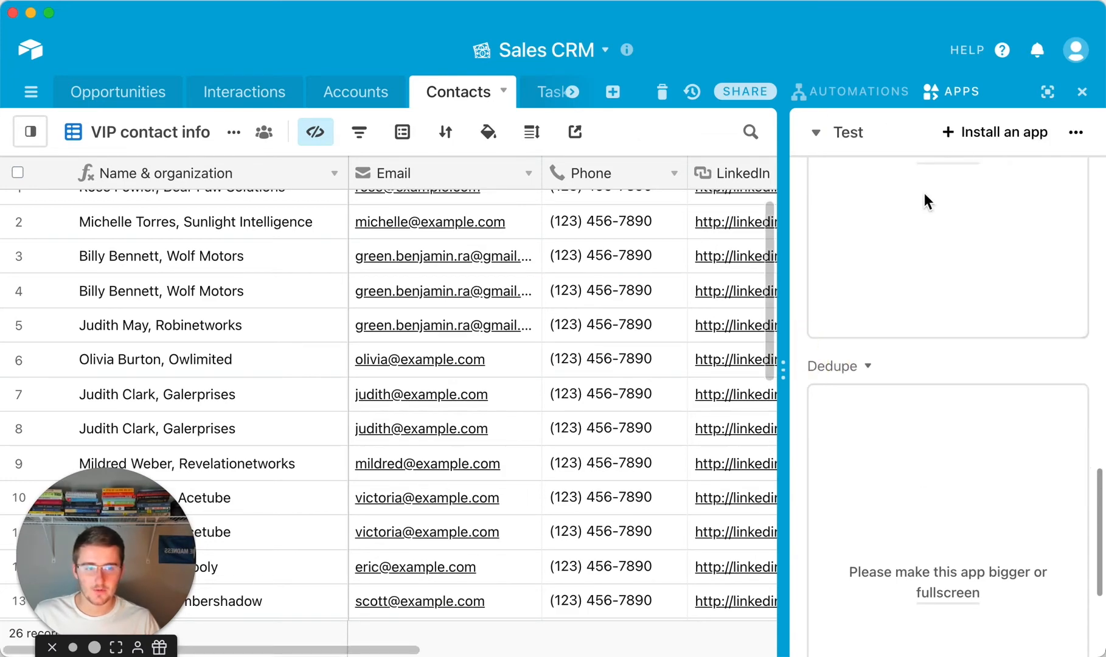
click(1048, 92)
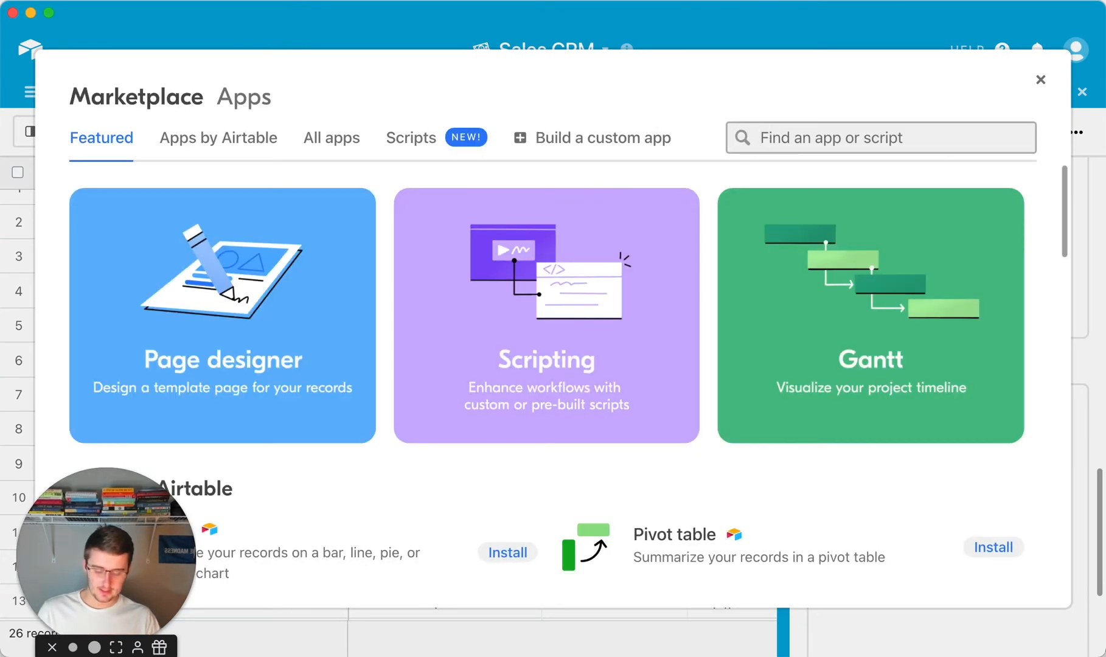
text(DED)
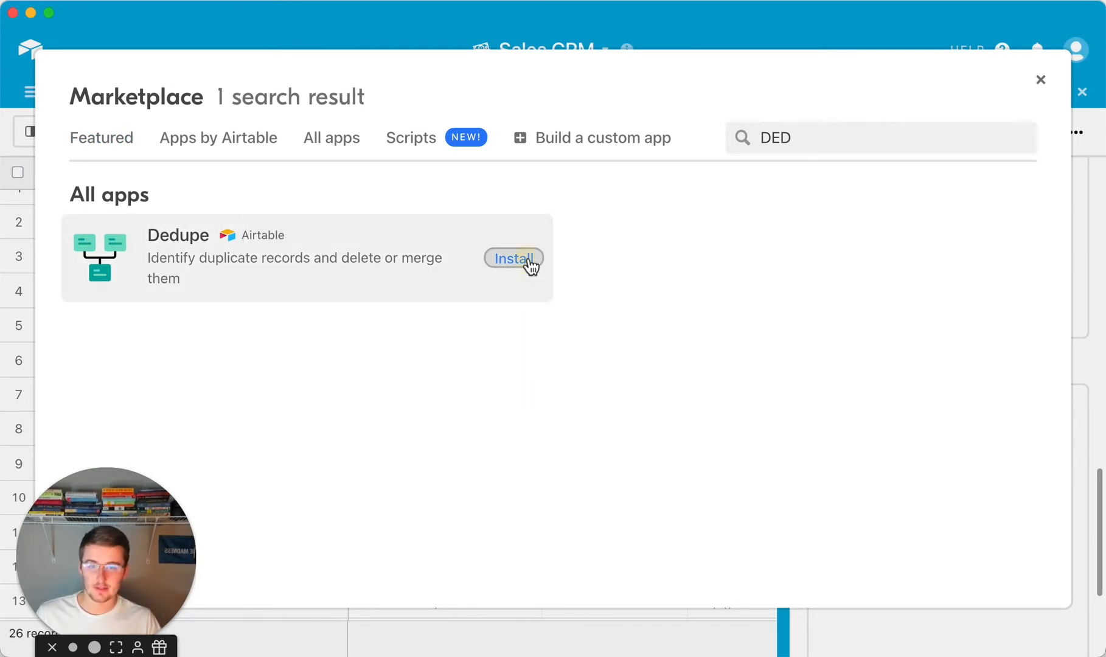
click(514, 259)
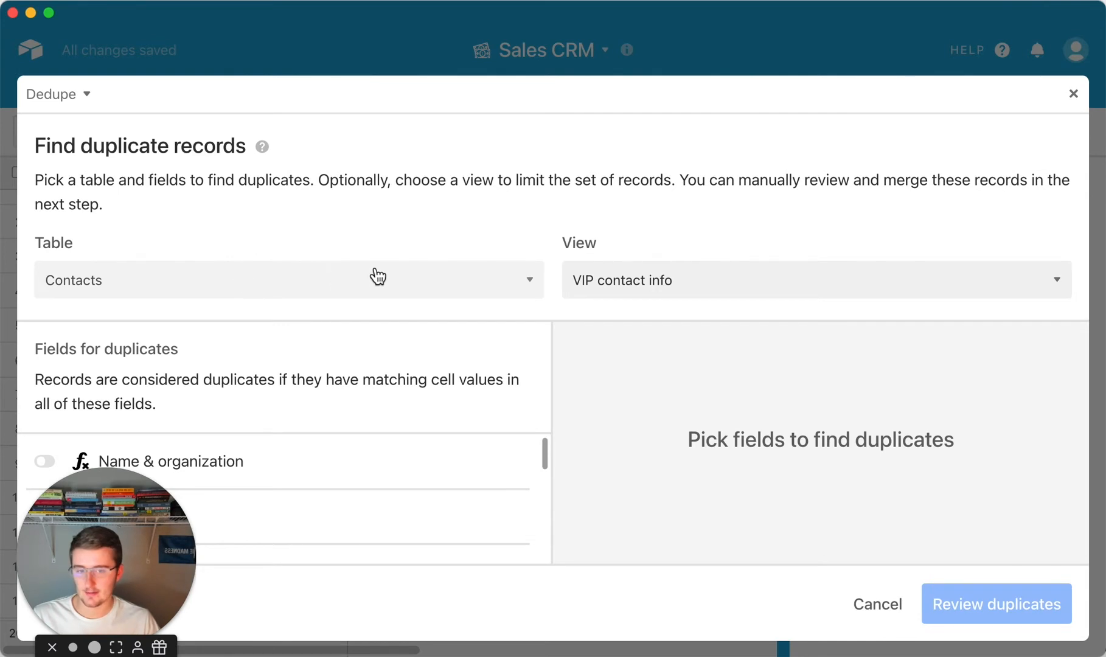
click(815, 279)
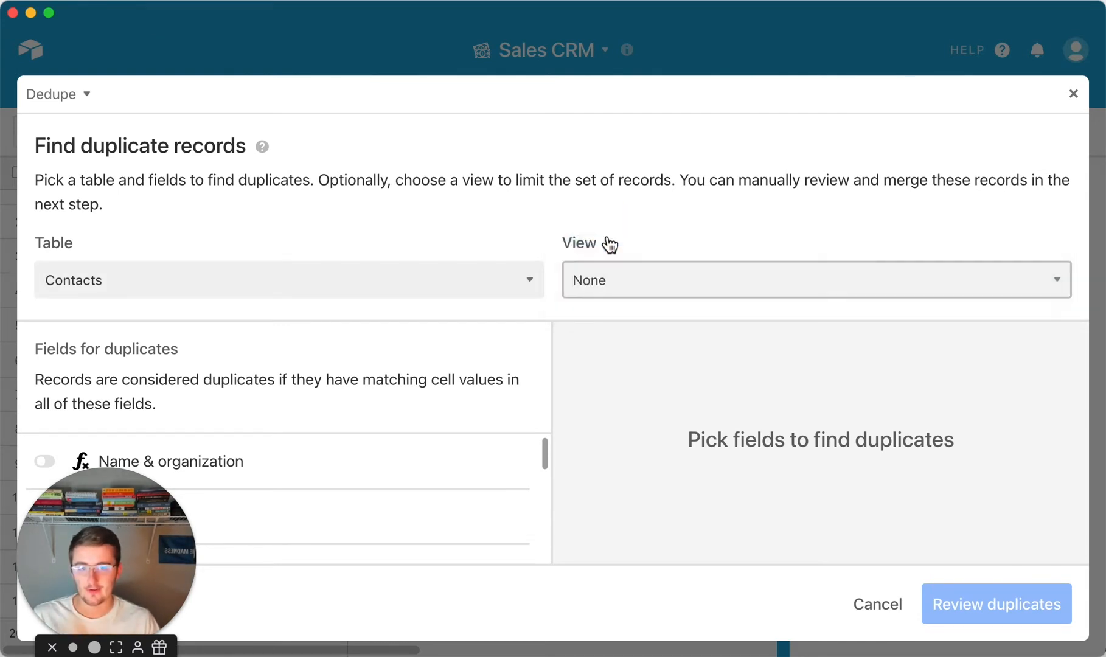
mouse_move(341, 416)
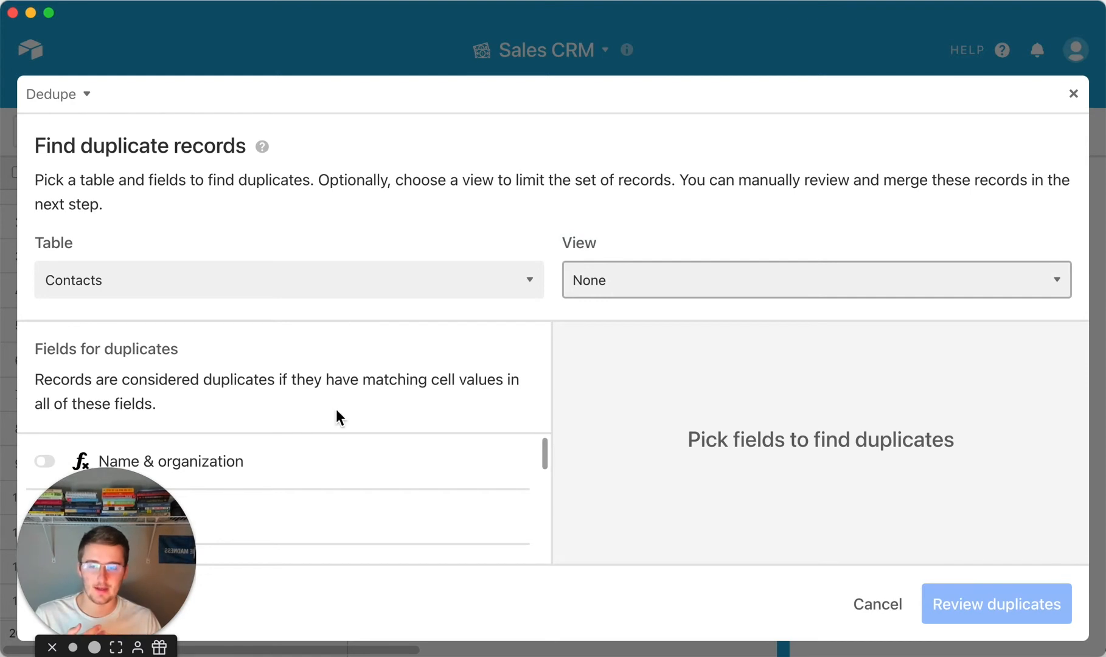
mouse_move(39, 362)
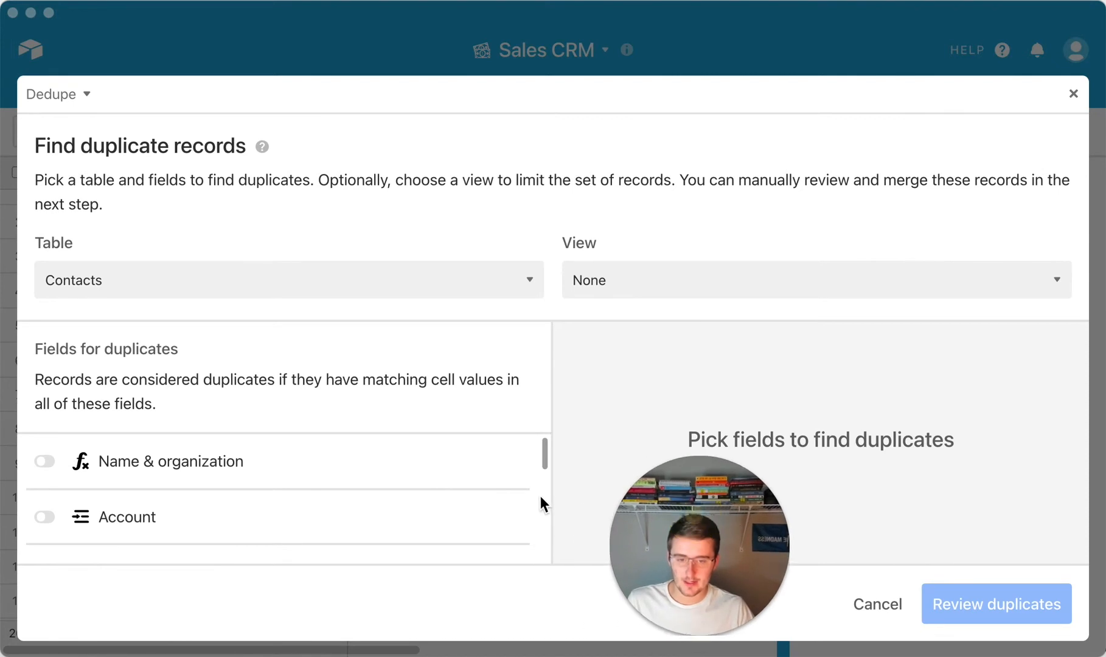
scroll(down, 3)
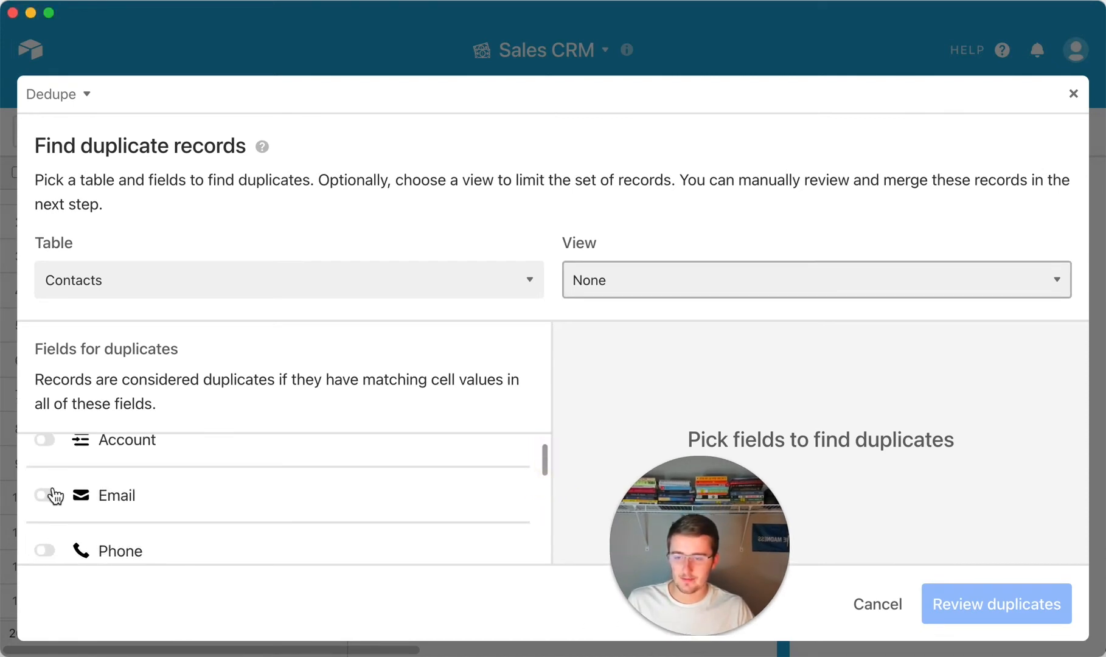
Turn on Email, Phone and Name as Dedupe duplicate-matching fields
click(45, 495)
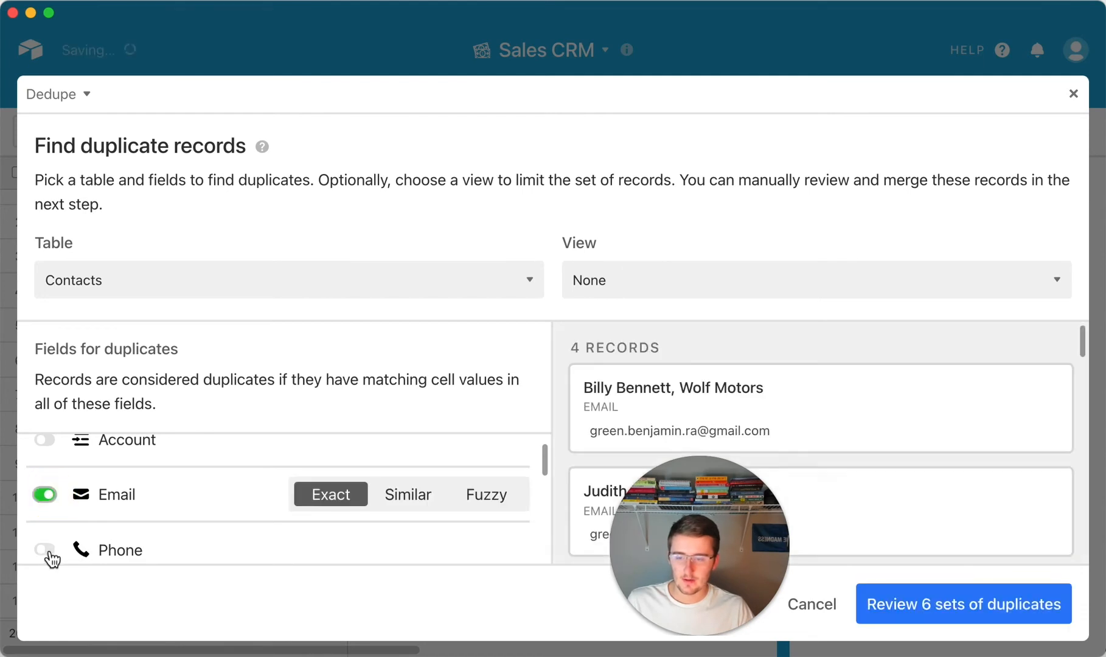
click(45, 550)
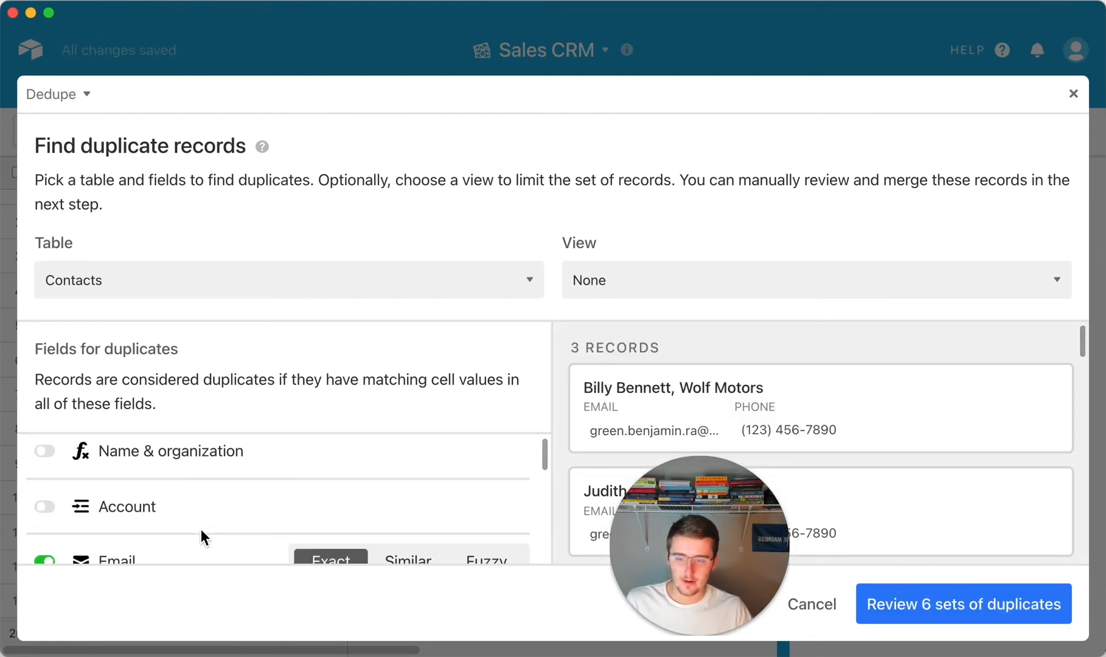
scroll(down, 3)
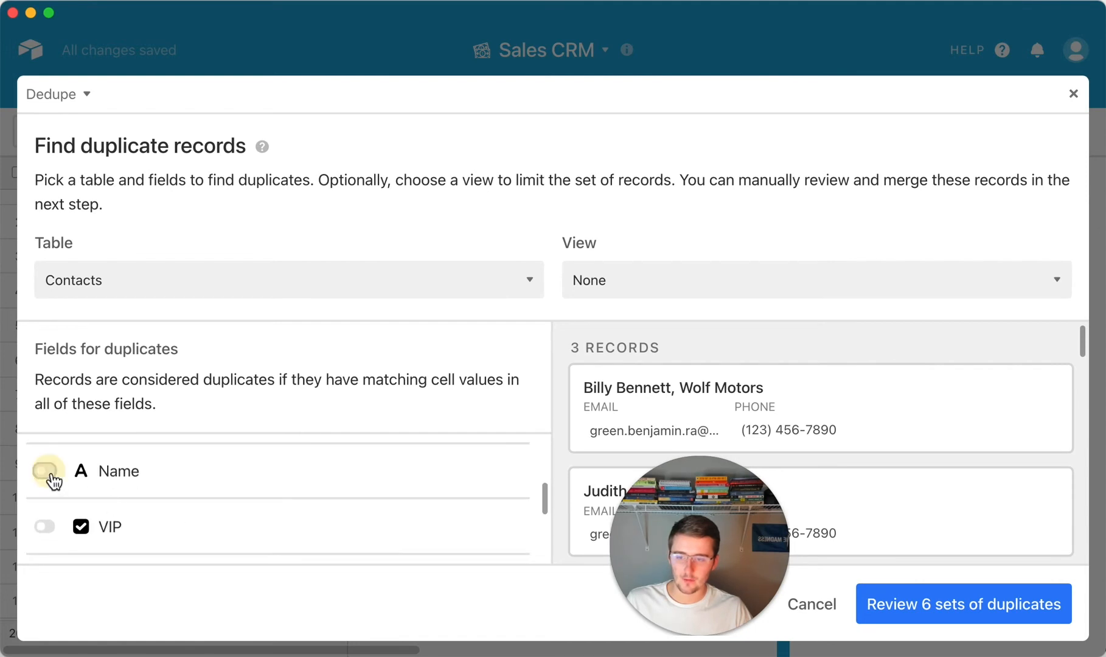
click(44, 471)
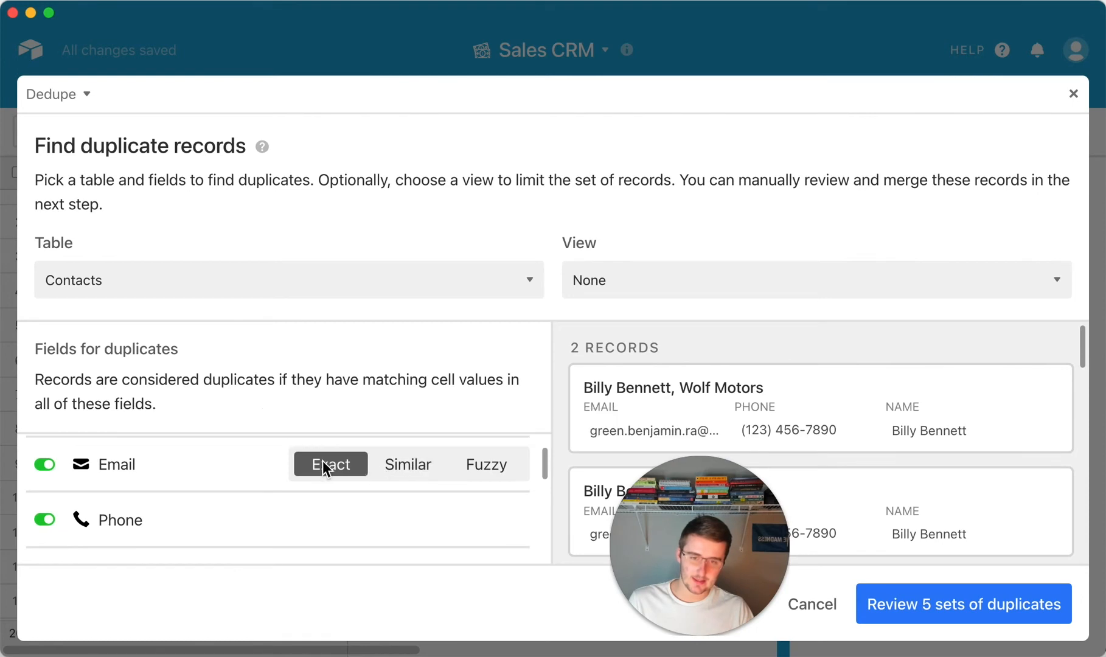
mouse_move(407, 464)
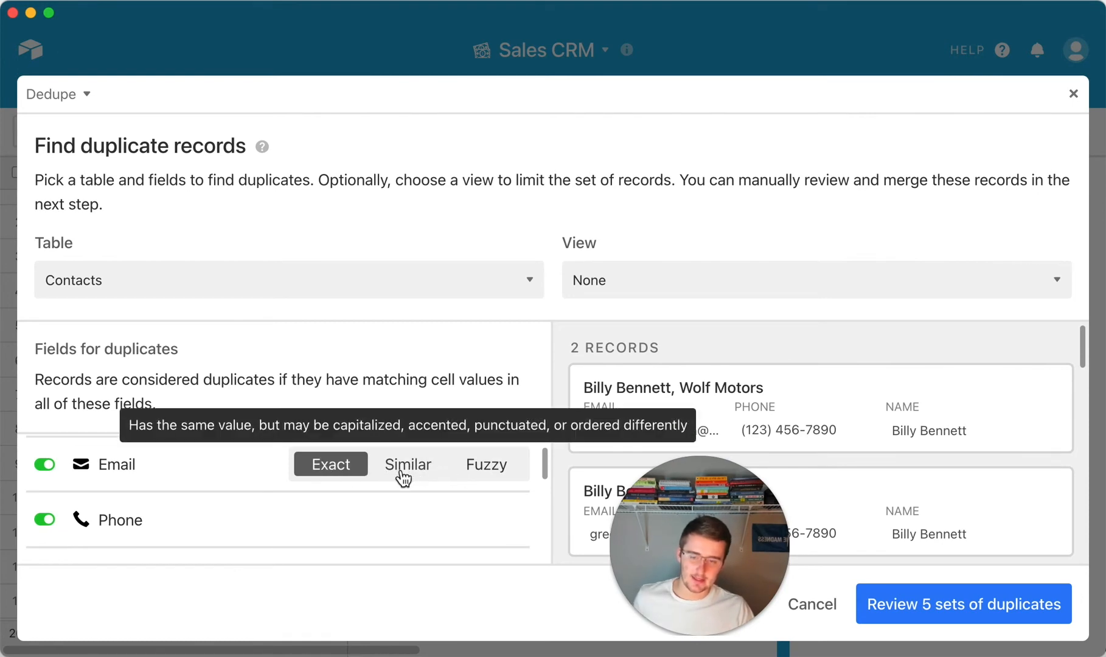
mouse_move(485, 465)
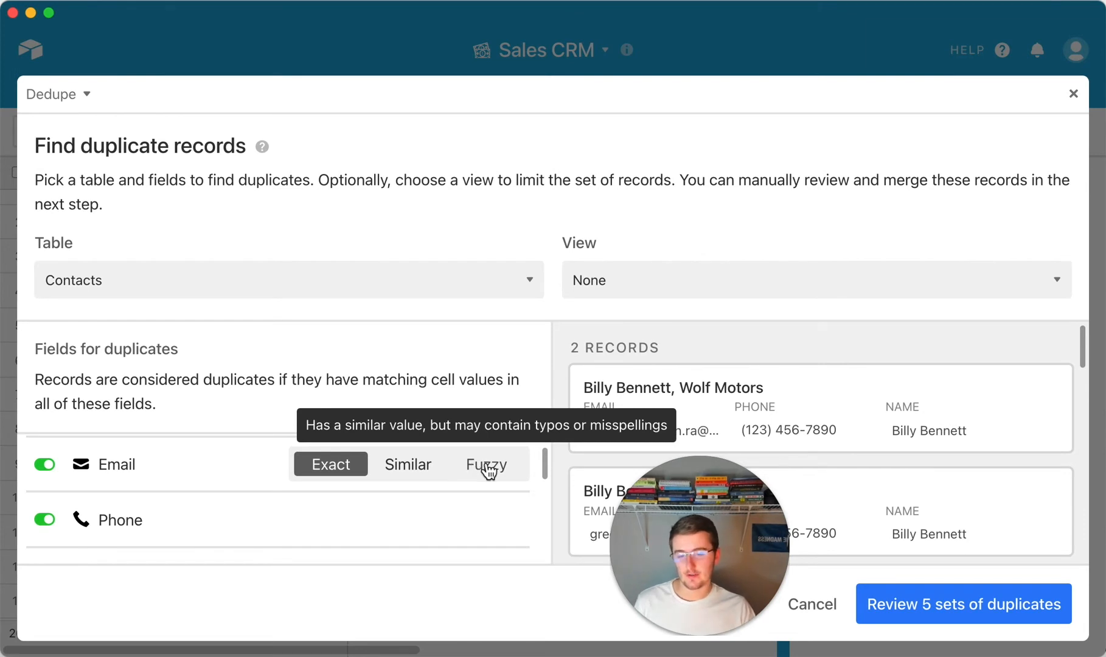
mouse_move(330, 465)
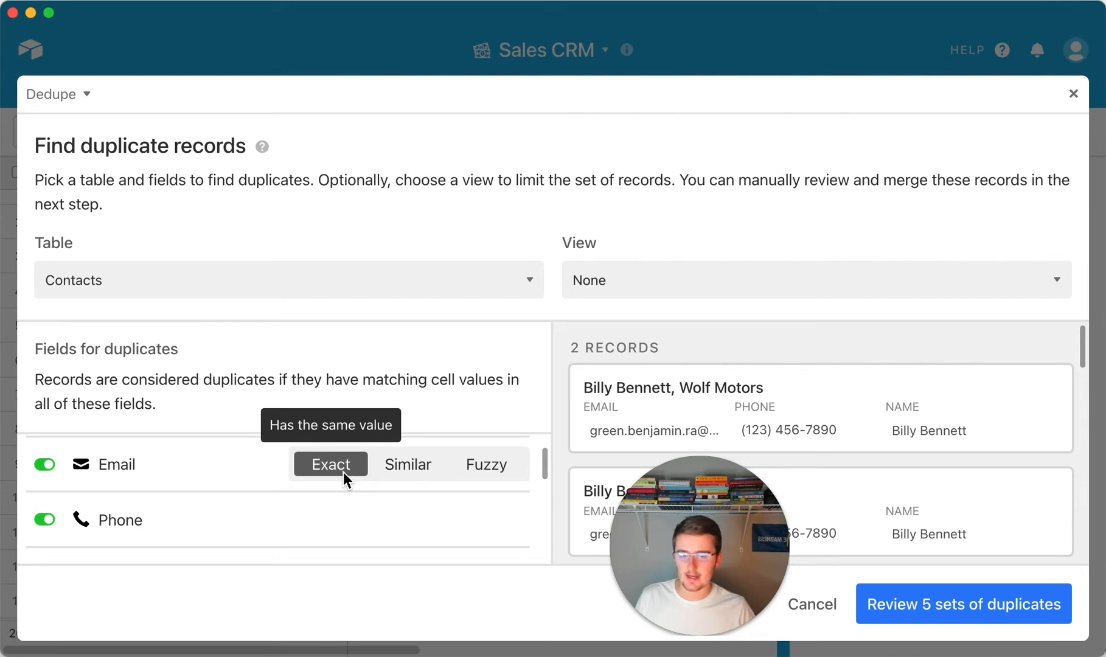
mouse_move(345, 470)
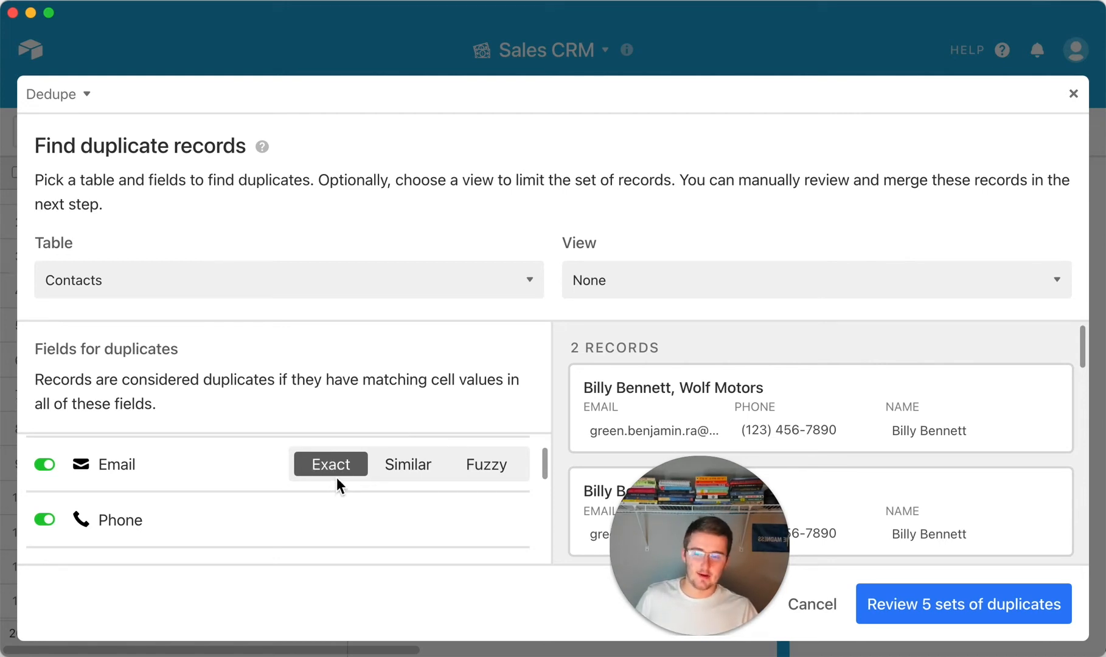
mouse_move(408, 464)
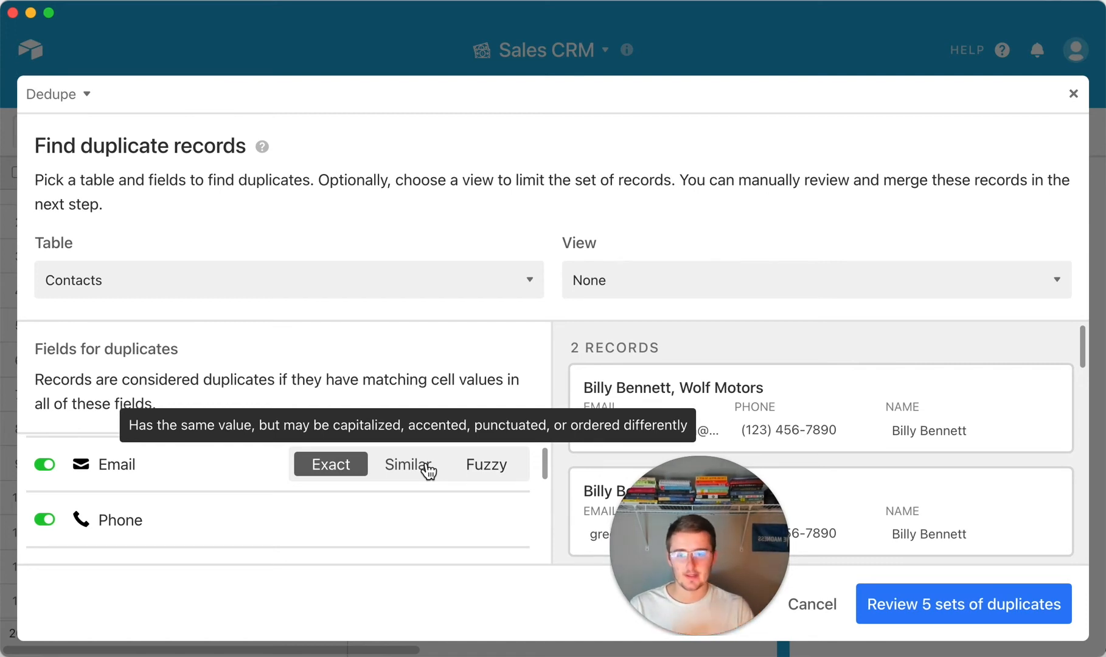
Try Similar email matching, revert to Exact, and re-toggle Phone matching
click(407, 465)
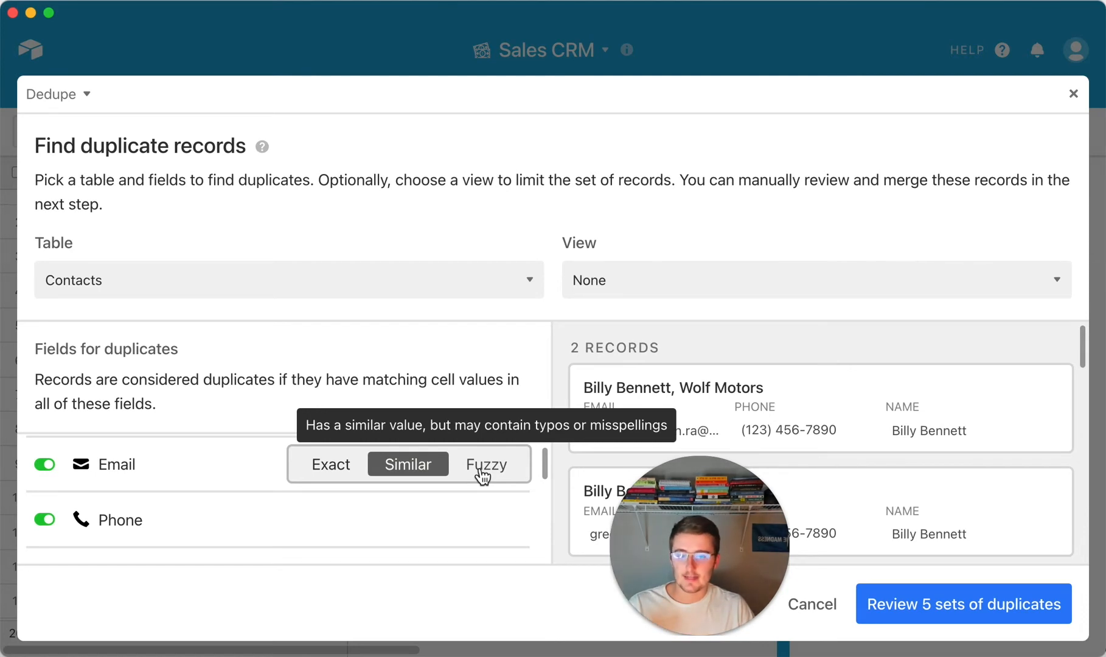
mouse_move(407, 464)
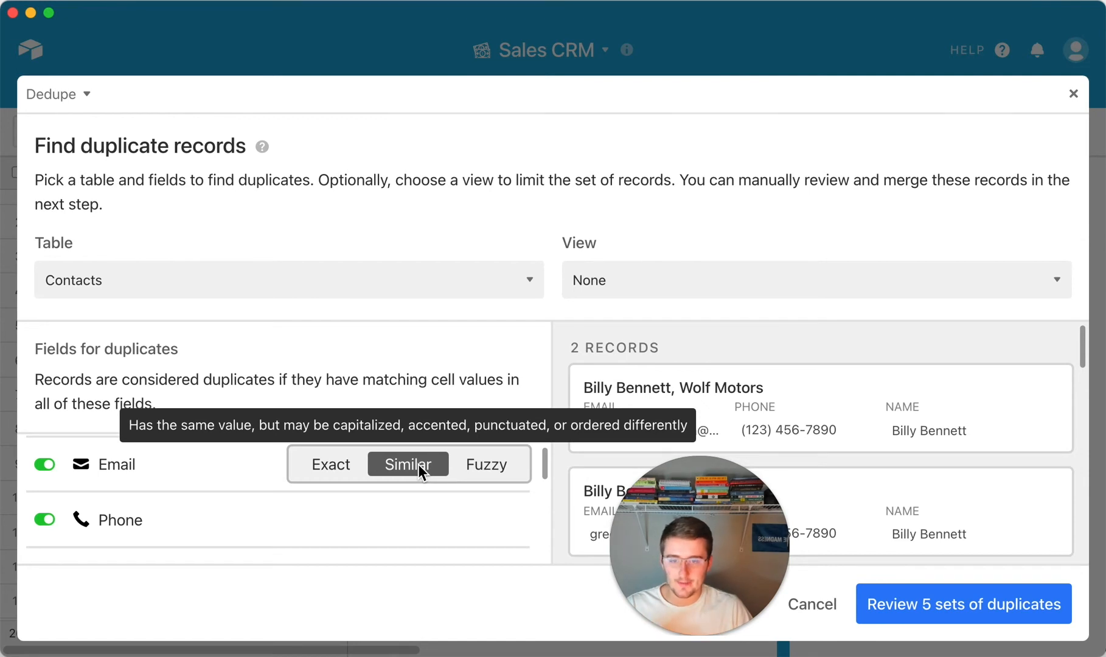
mouse_move(486, 464)
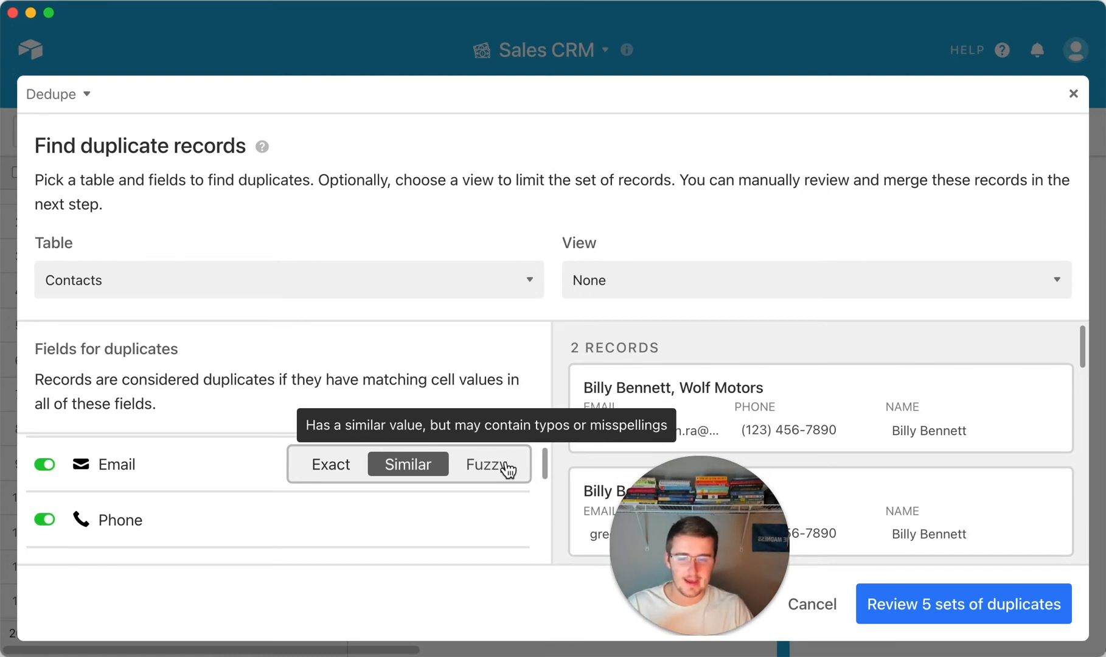
click(328, 464)
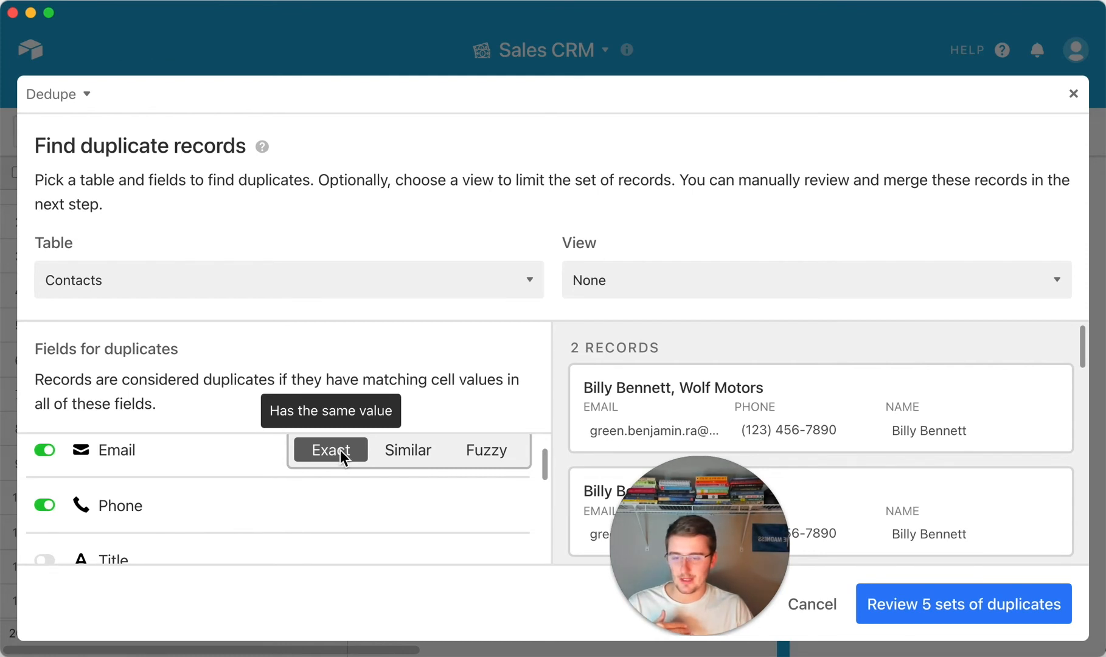
mouse_move(339, 455)
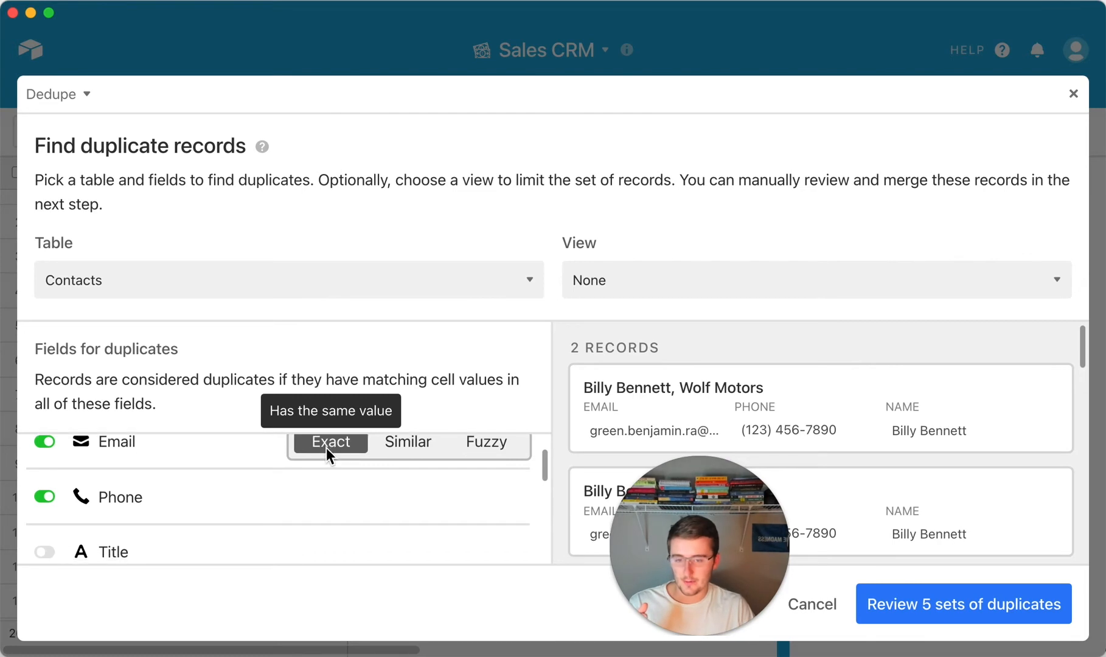
click(44, 497)
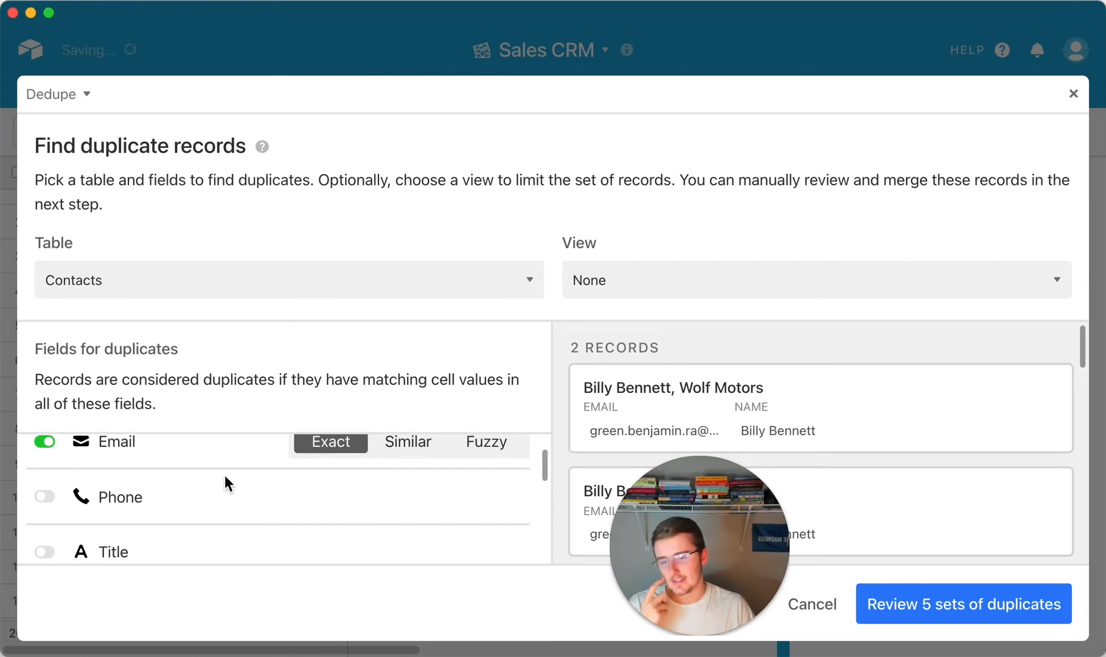
click(44, 496)
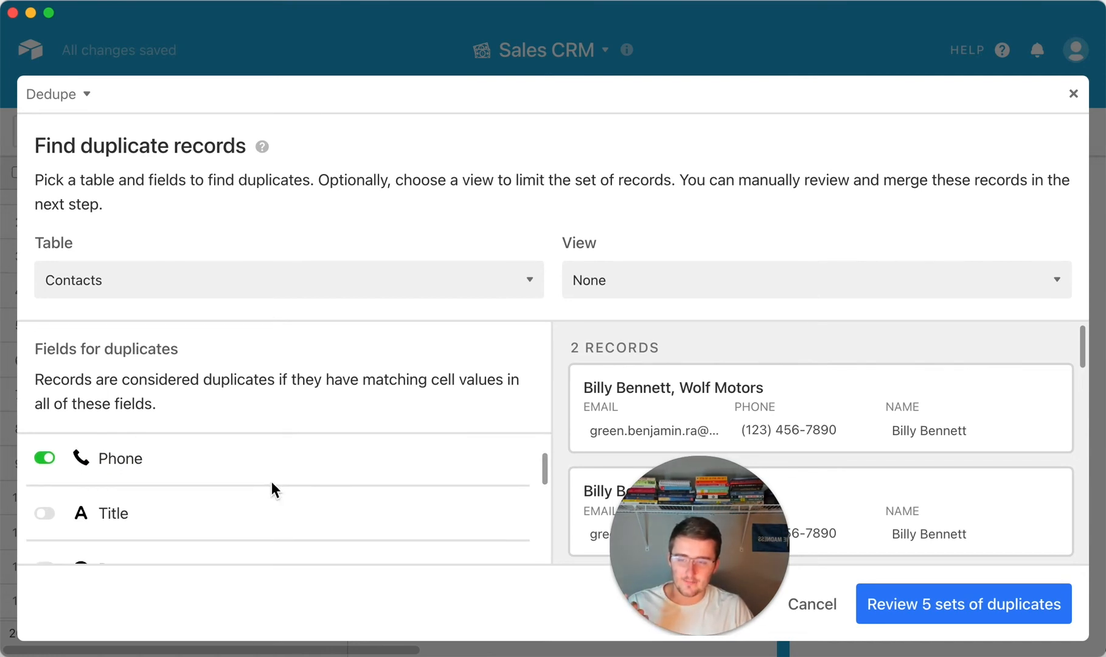
scroll(down, 3)
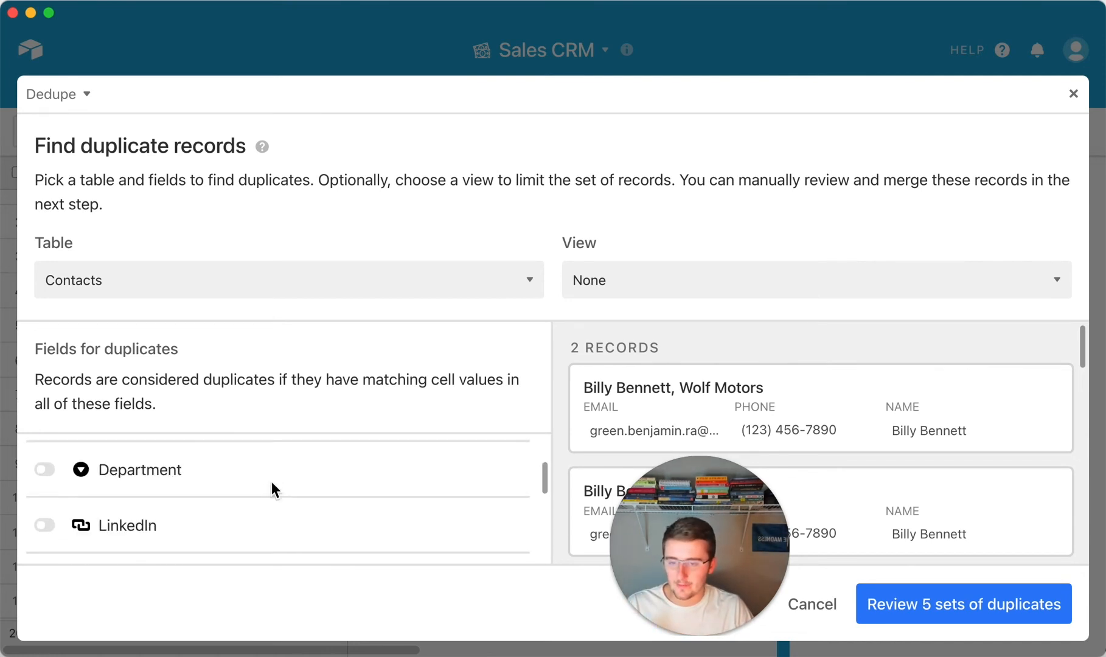
Set the Name field's Dedupe matching to Fuzzy to tolerate typos
click(44, 495)
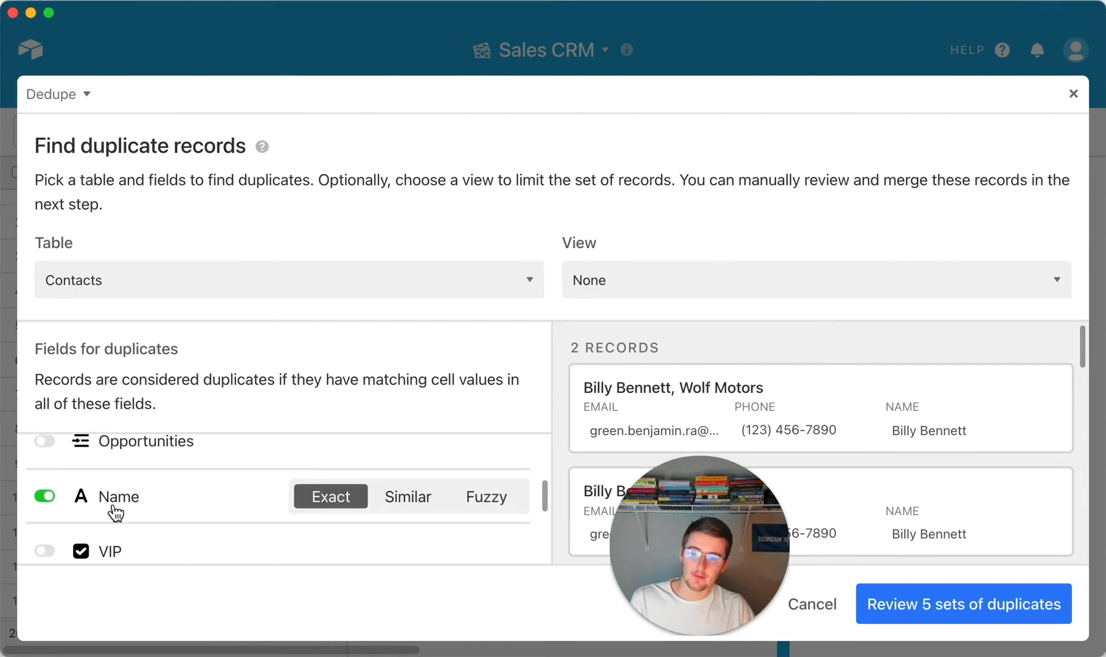
mouse_move(481, 530)
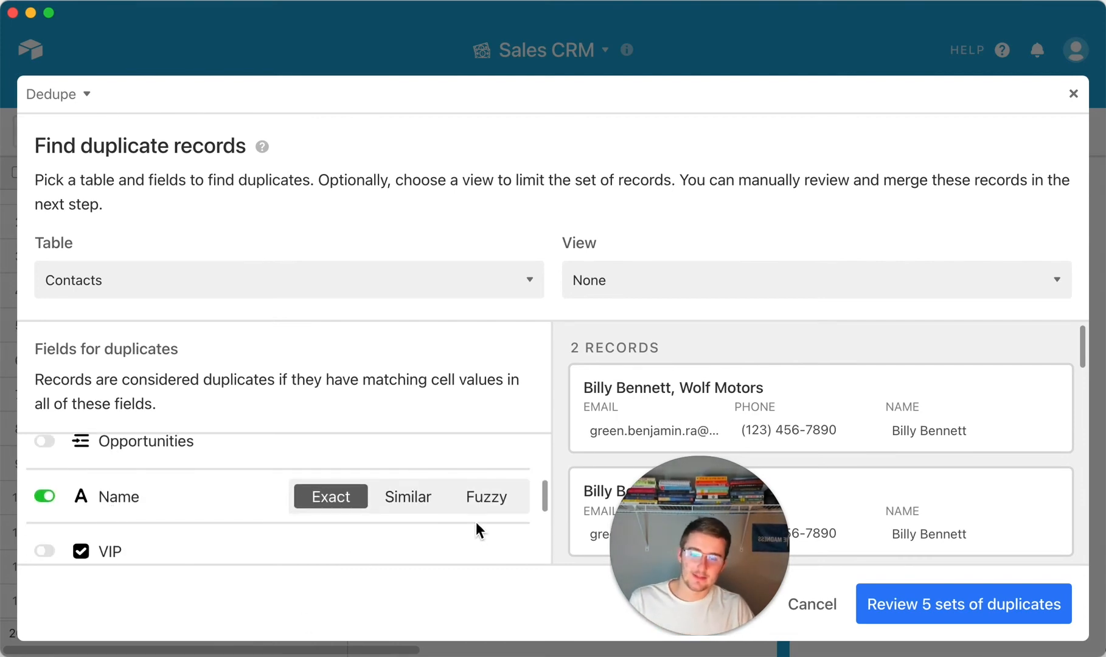
mouse_move(407, 496)
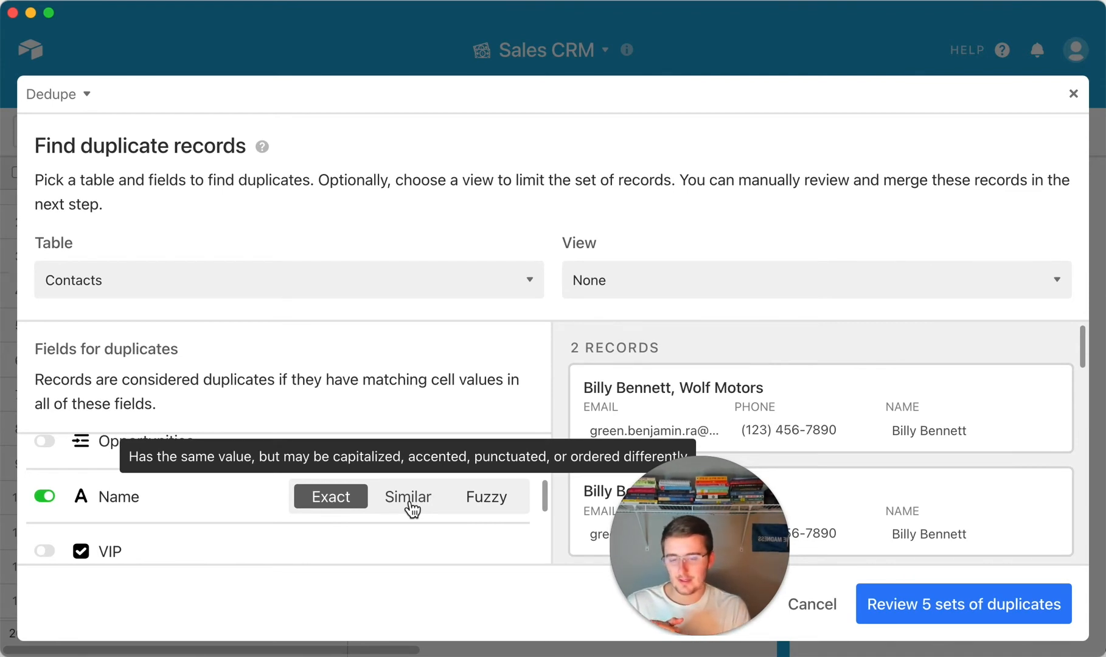
mouse_move(486, 497)
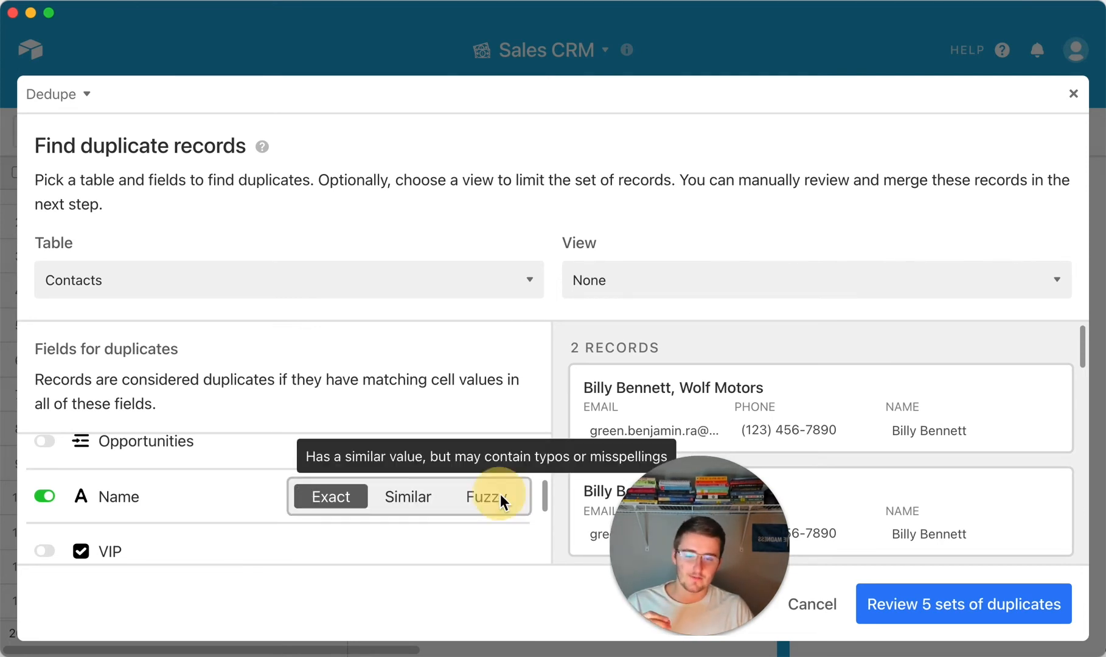
click(486, 497)
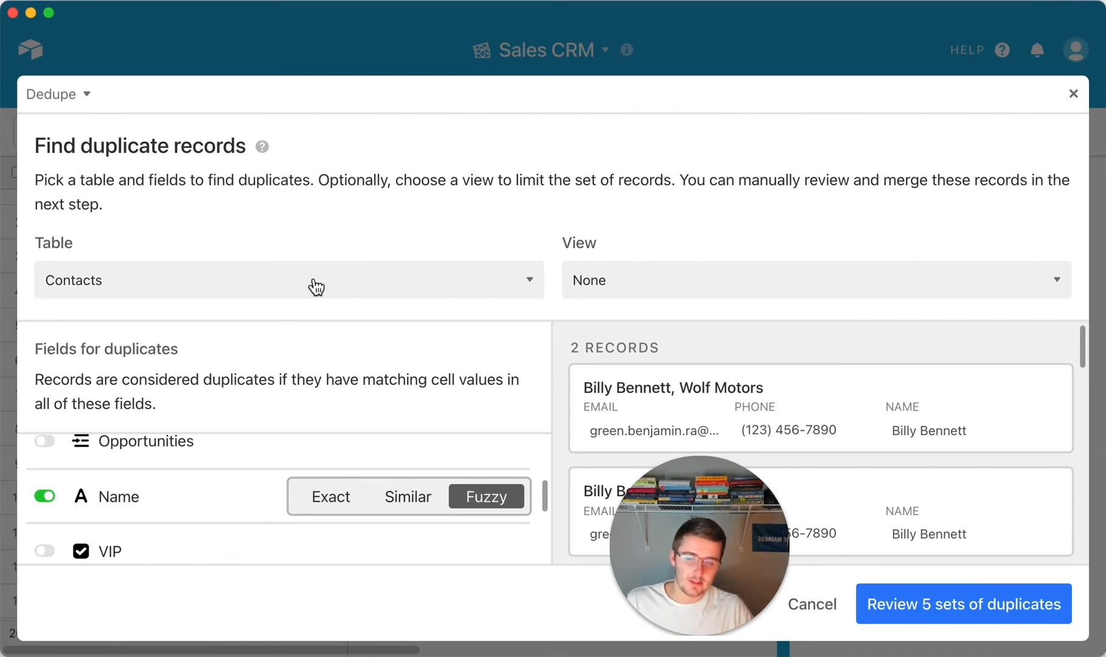
mouse_move(657, 292)
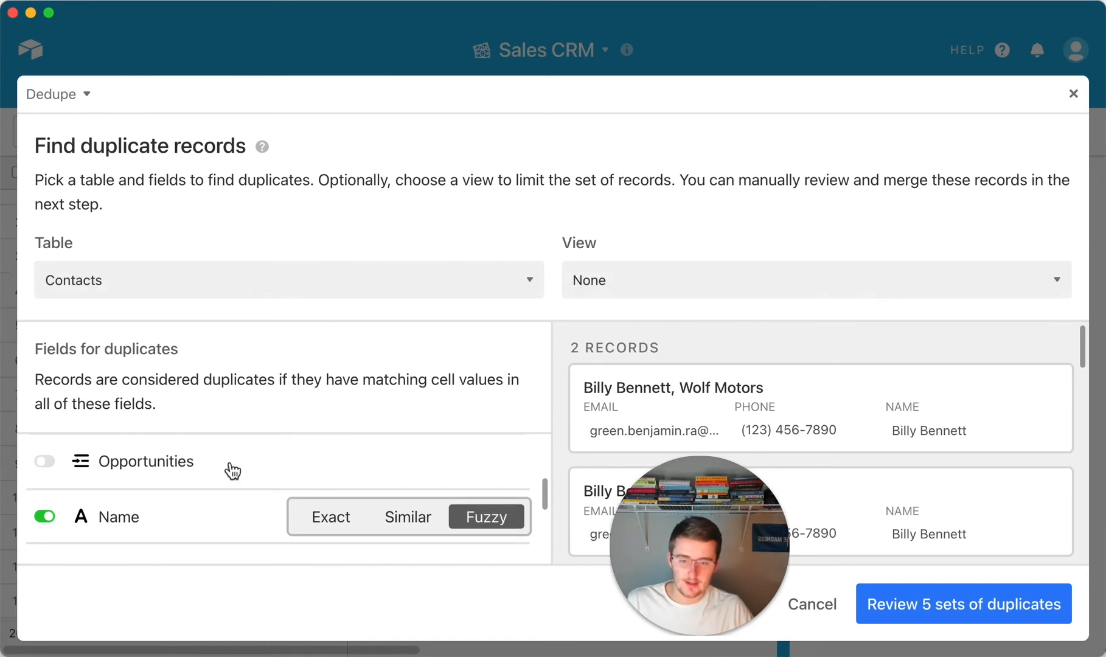
scroll(down, 3)
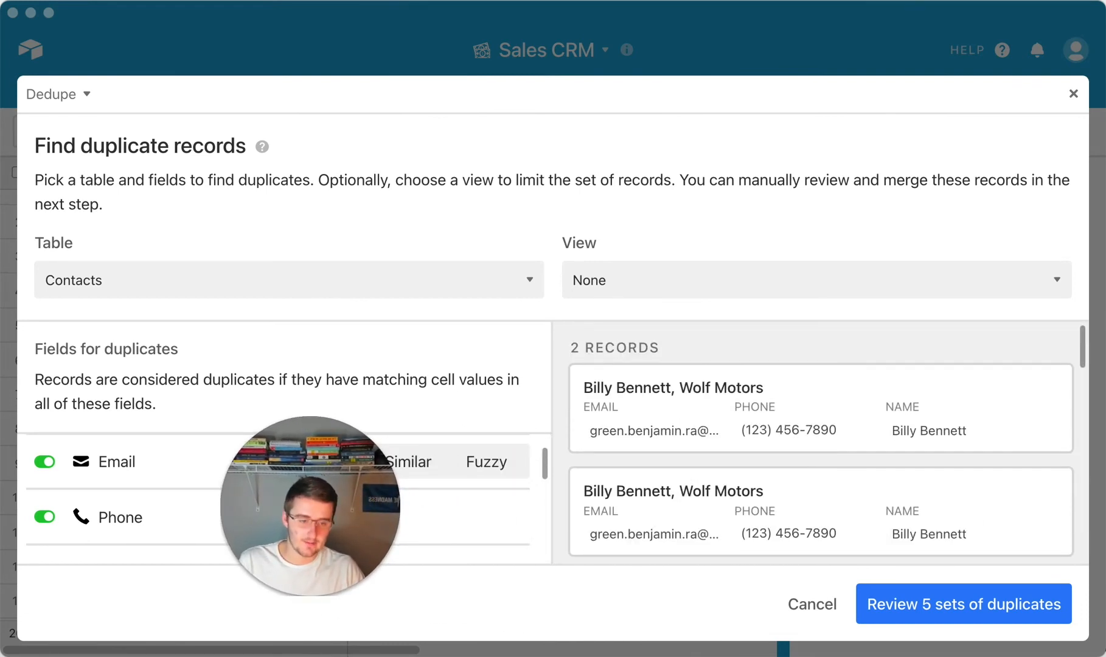
Review the five duplicate sets, sorted by Most fields filled first
click(962, 604)
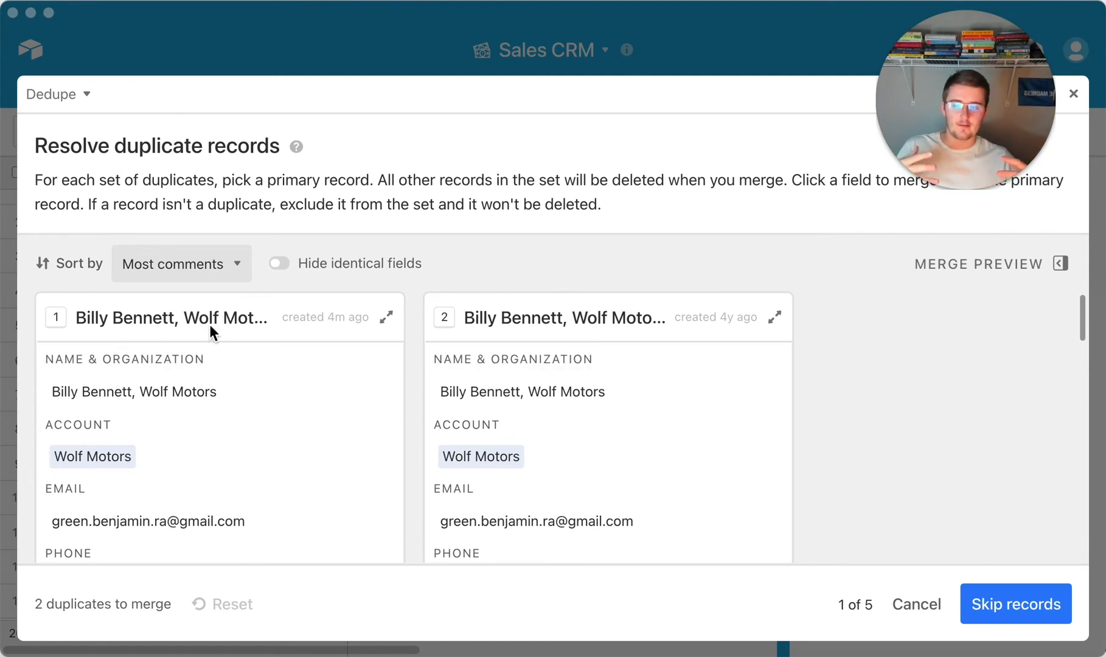
mouse_move(120, 137)
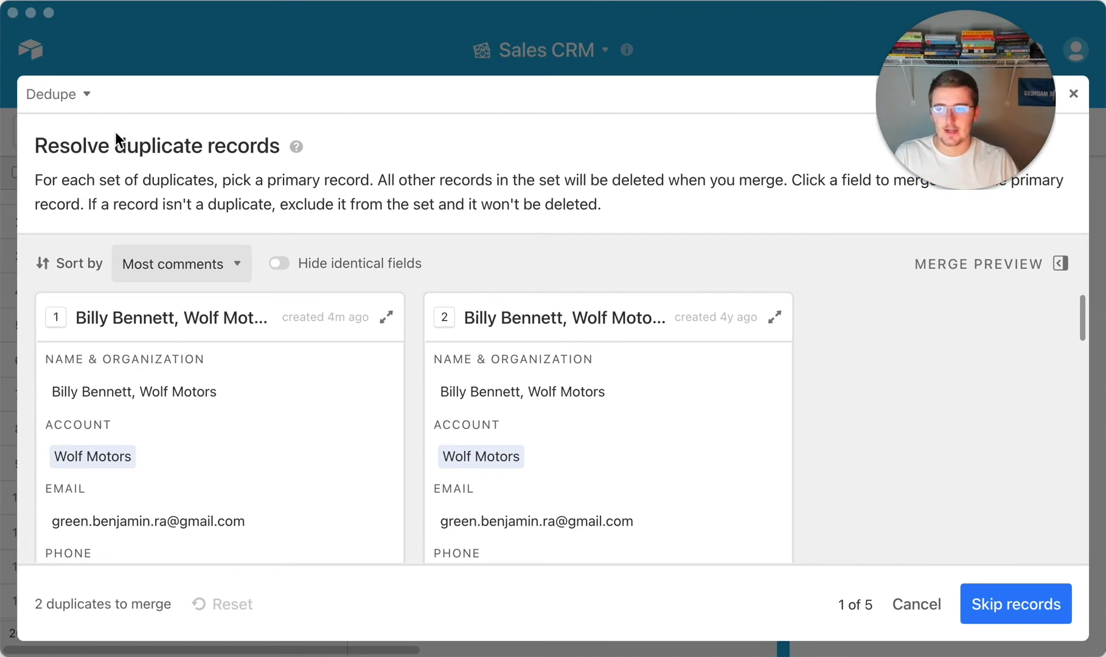
mouse_move(286, 223)
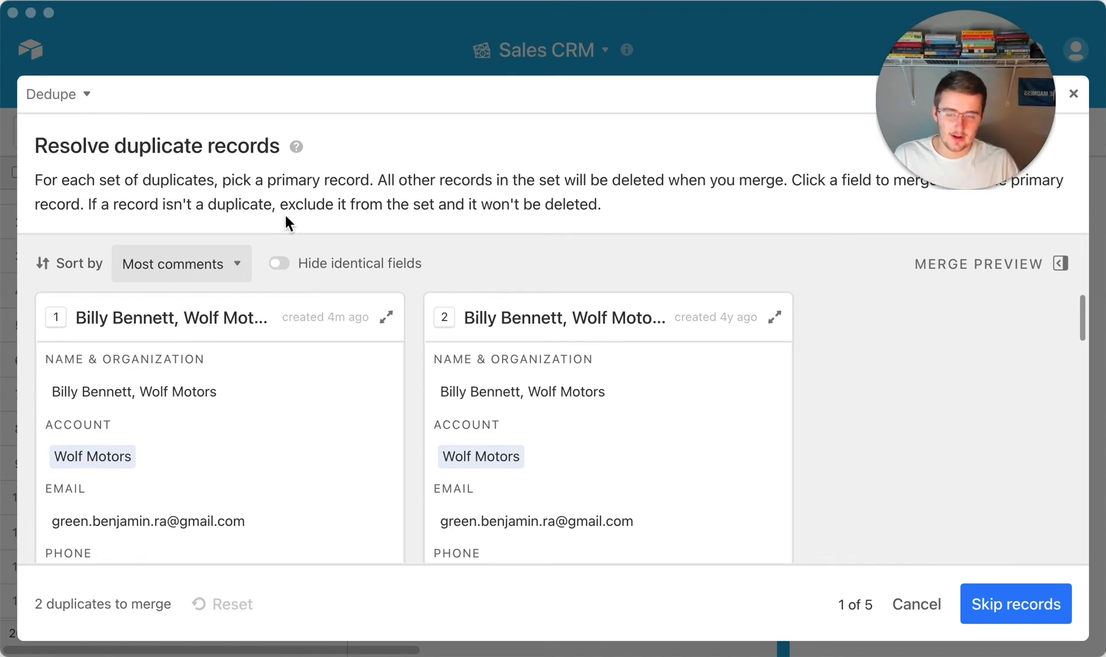
mouse_move(233, 270)
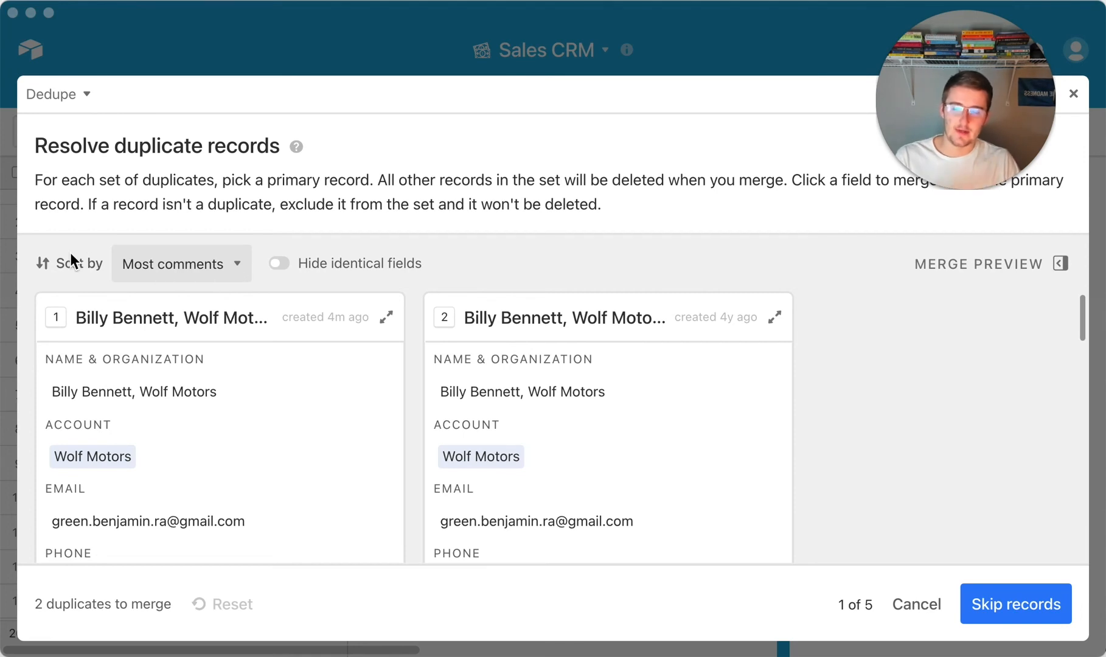
mouse_move(151, 273)
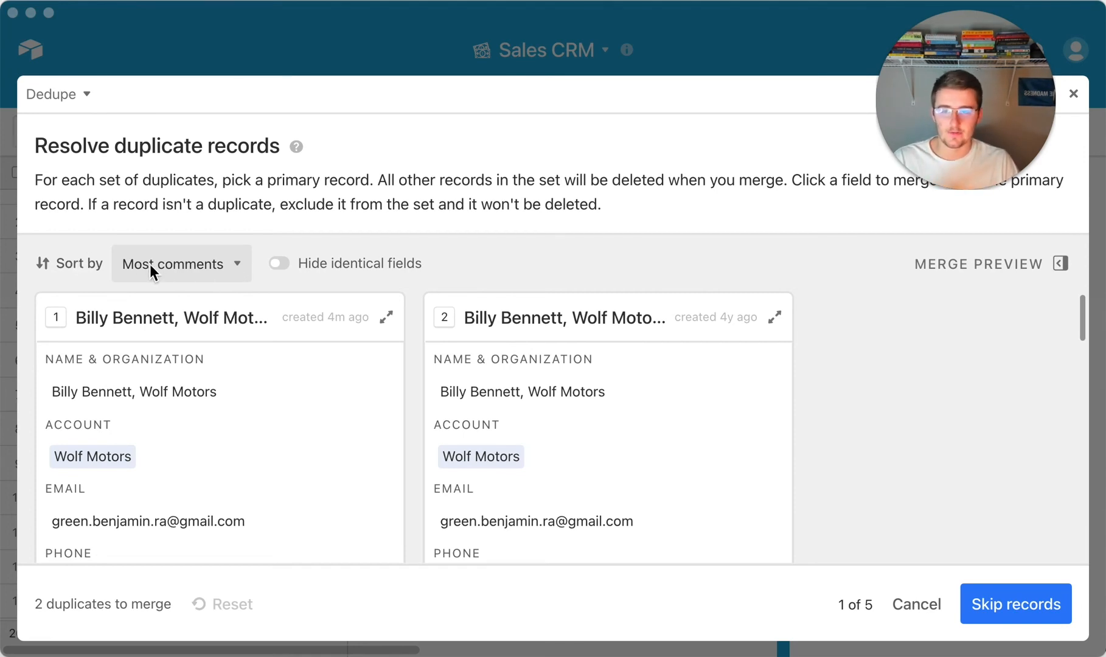
click(181, 264)
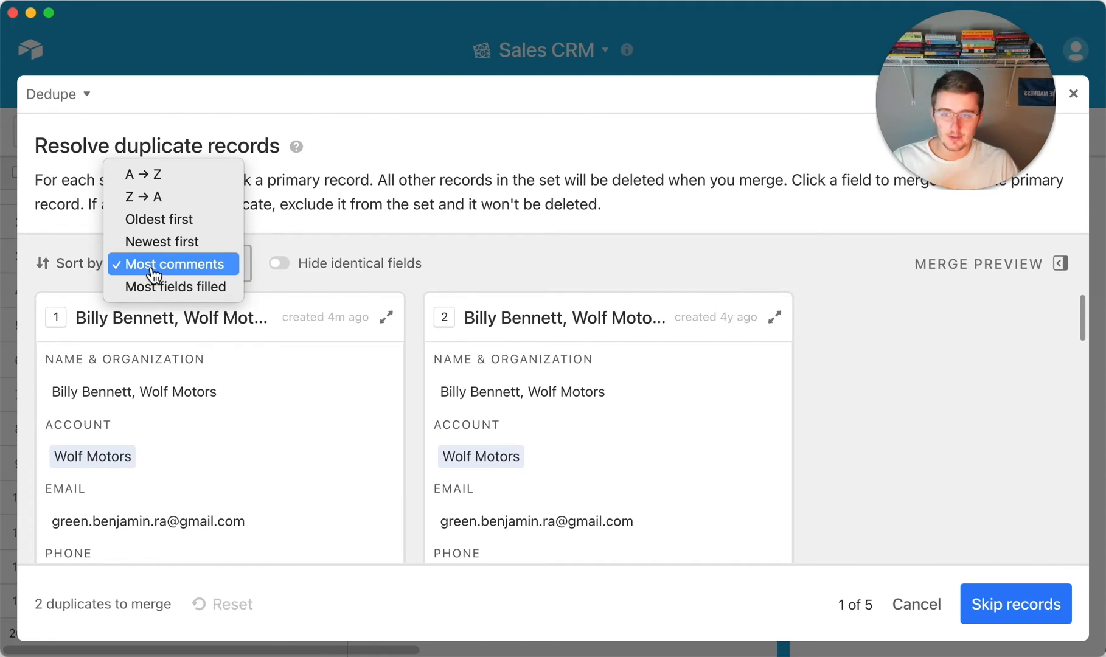
mouse_move(162, 241)
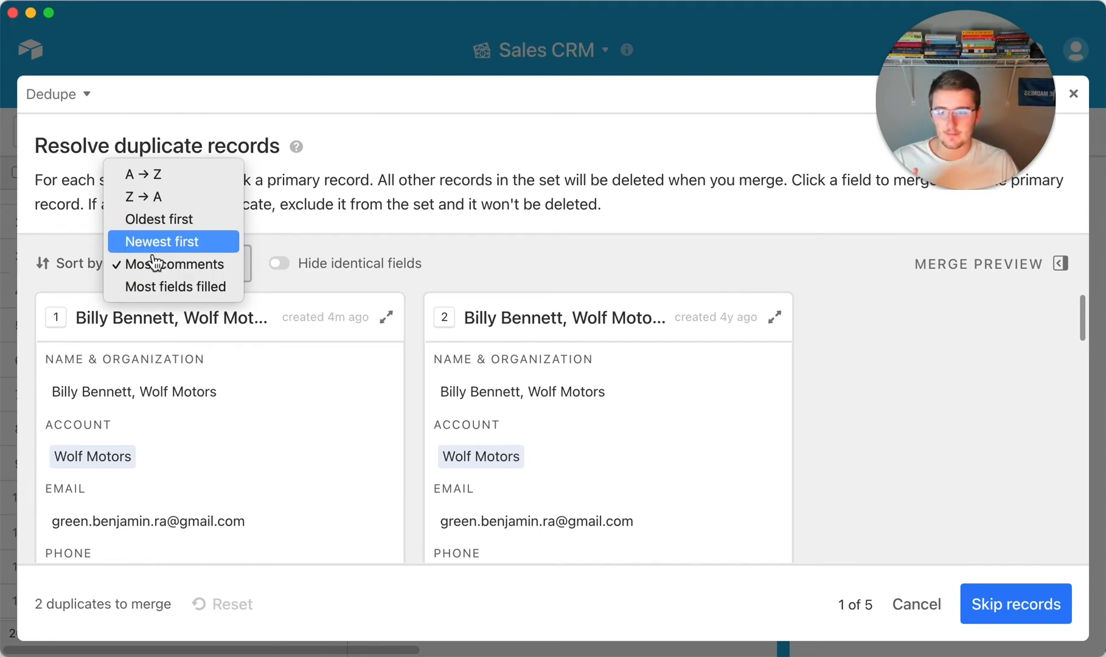
mouse_move(173, 286)
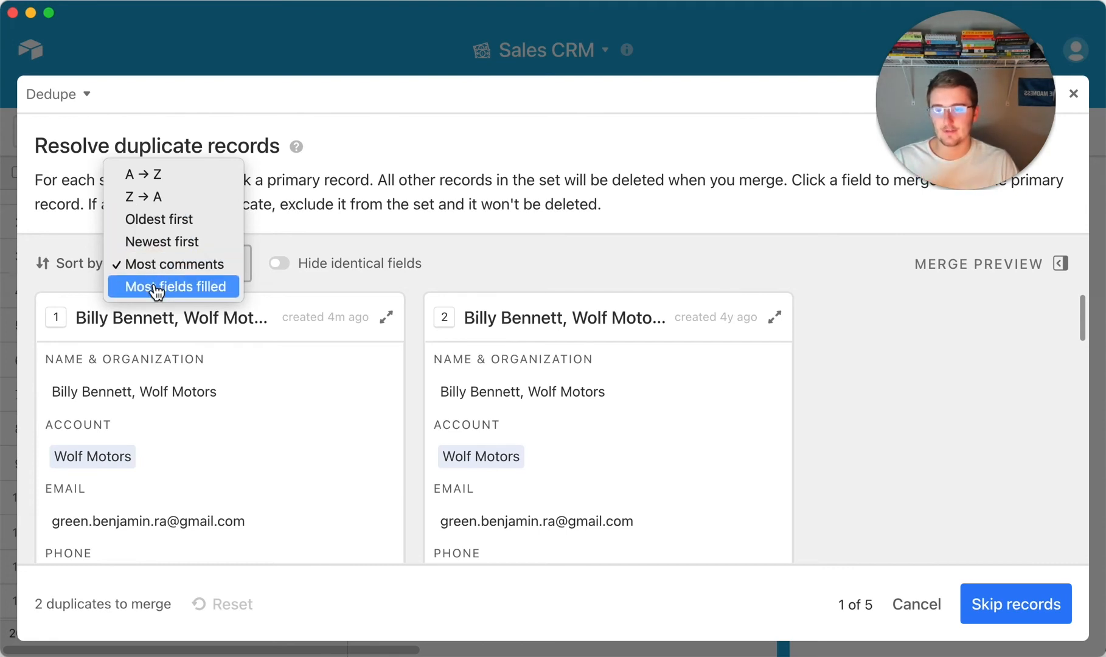
click(173, 287)
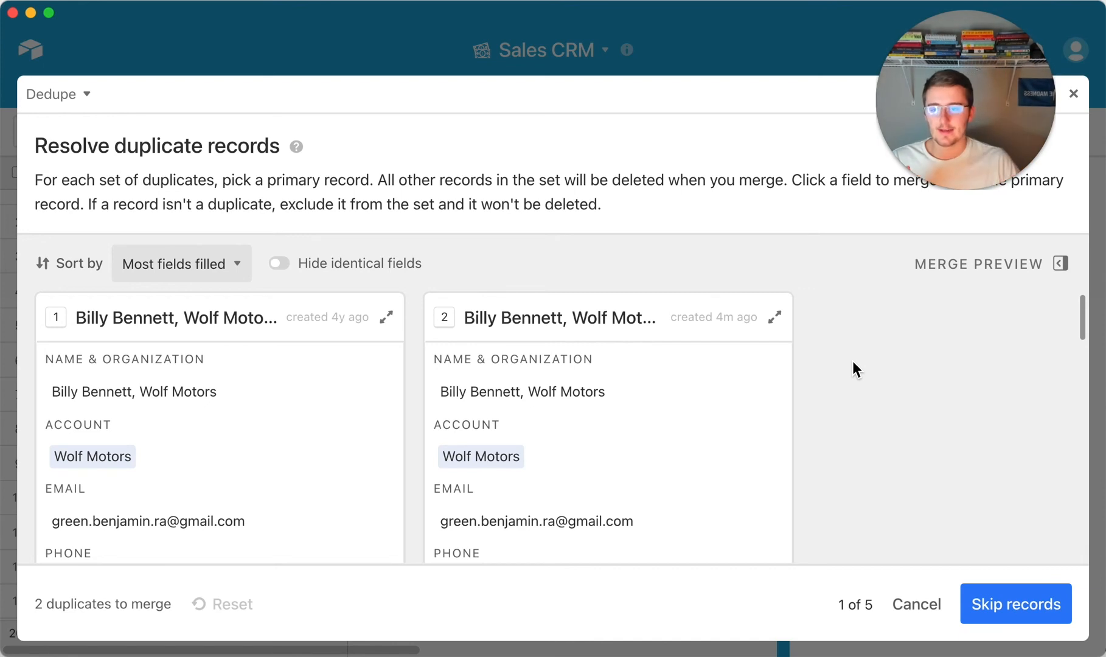
mouse_move(145, 245)
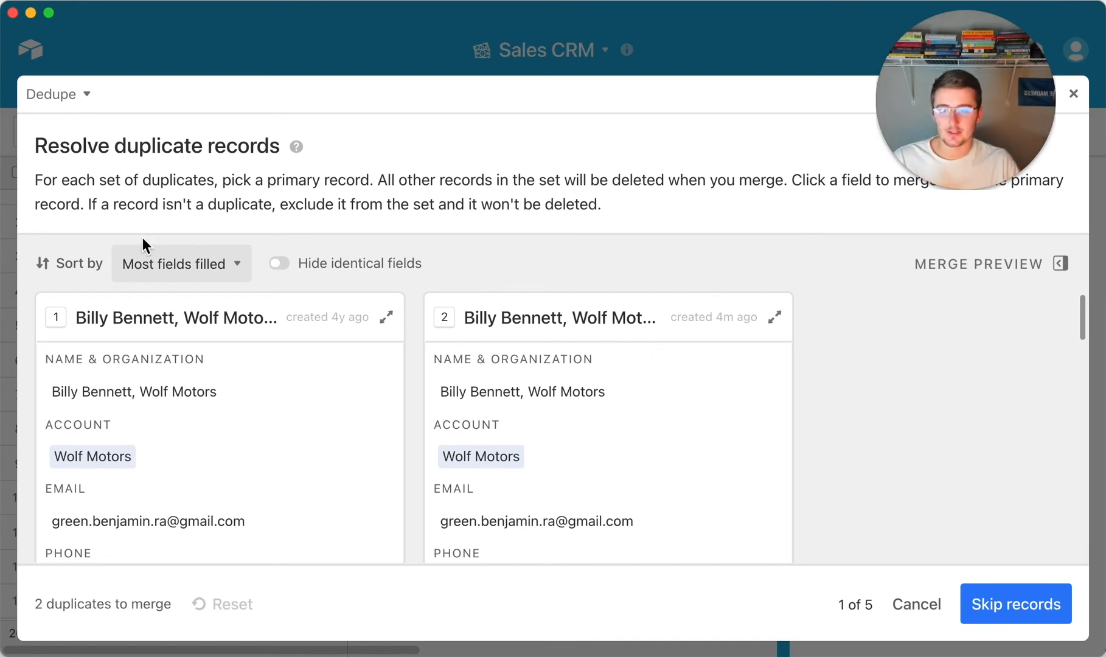
mouse_move(267, 276)
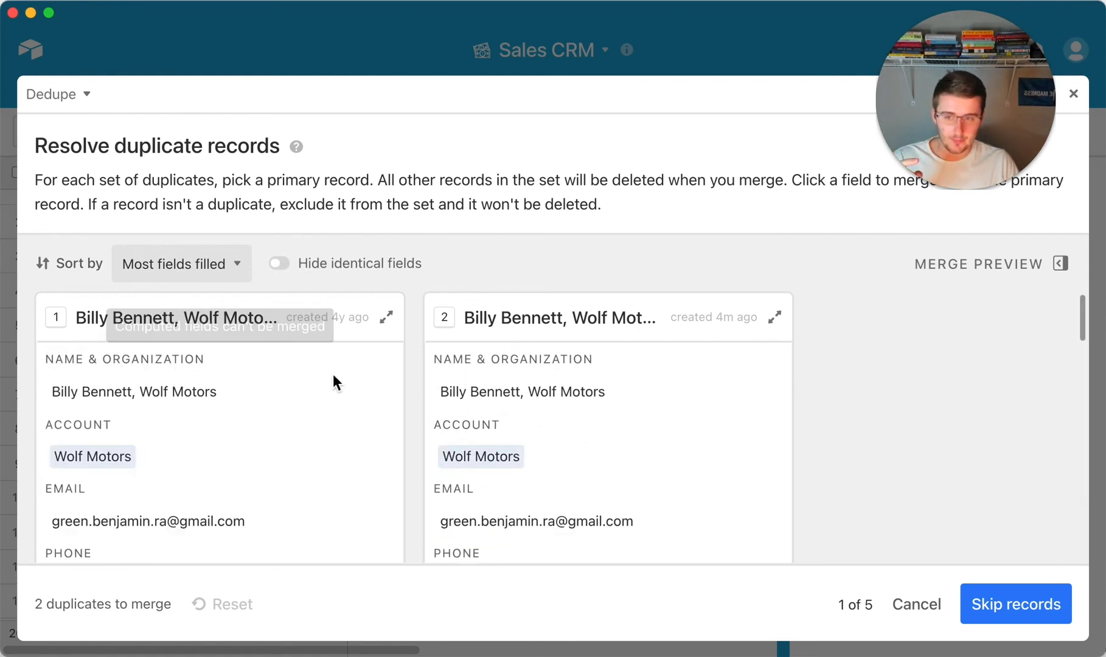
mouse_move(966, 569)
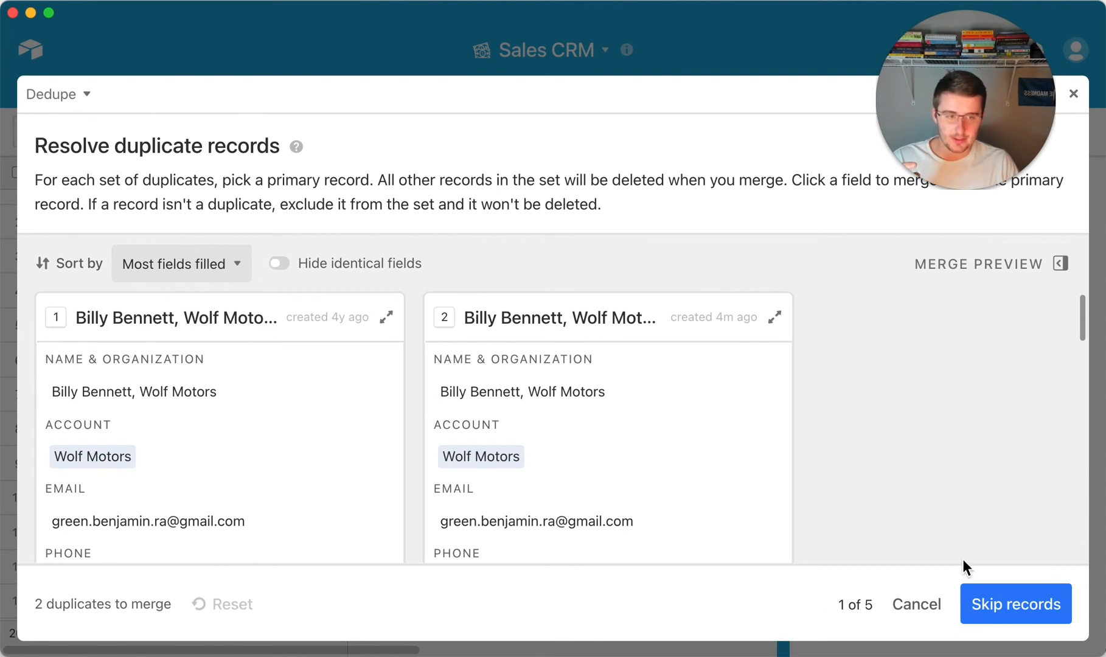
mouse_move(978, 264)
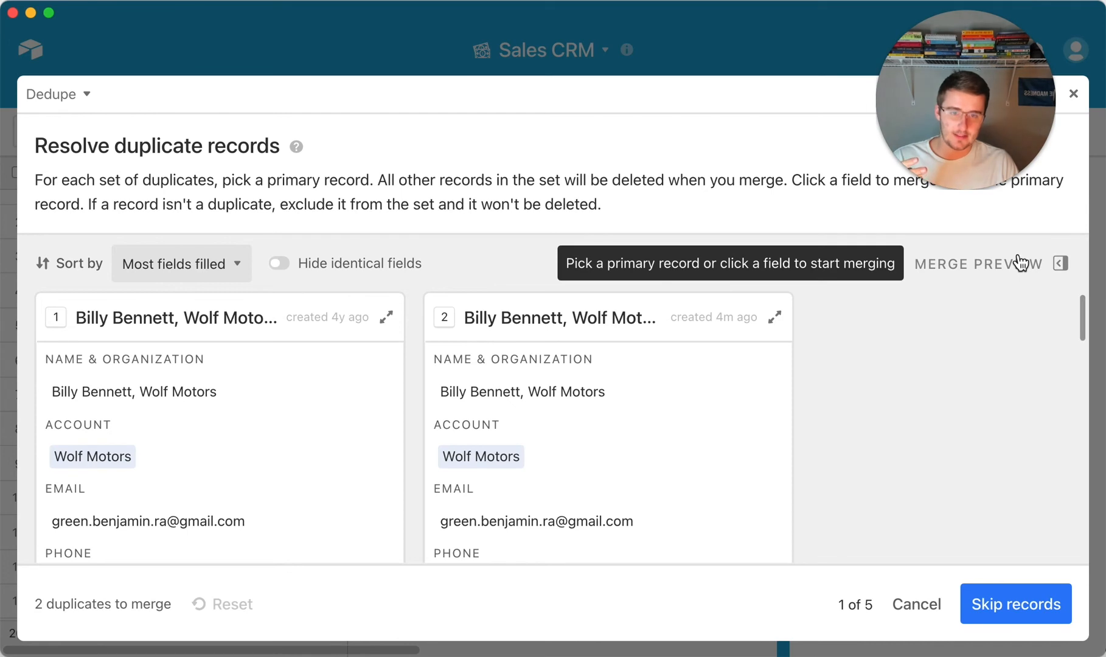
click(177, 317)
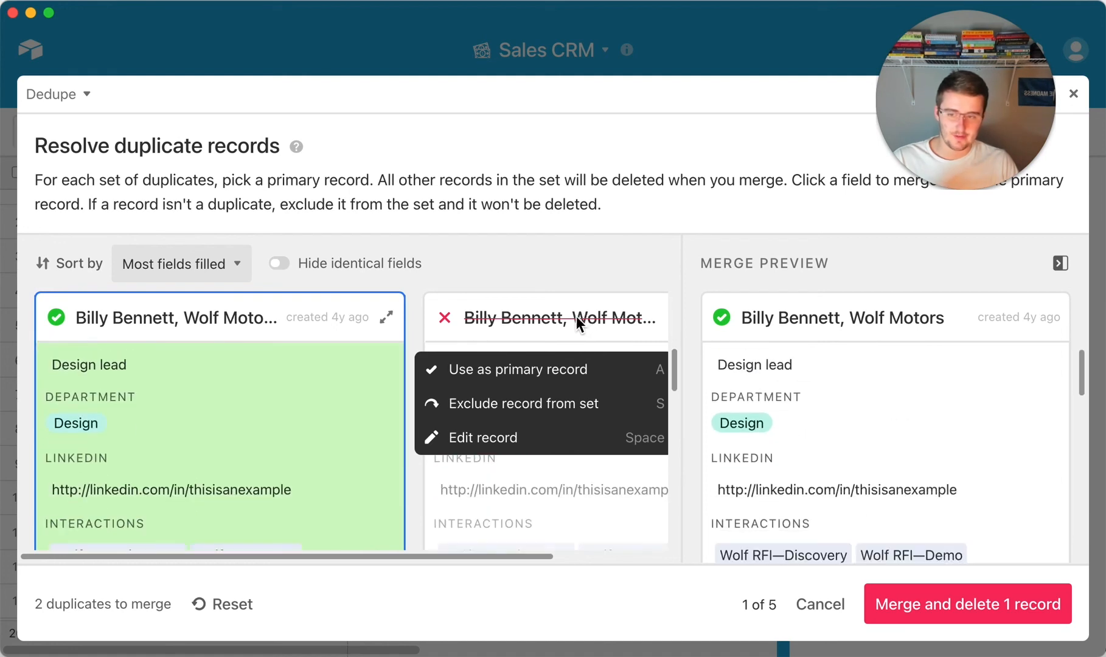
scroll(down, 3)
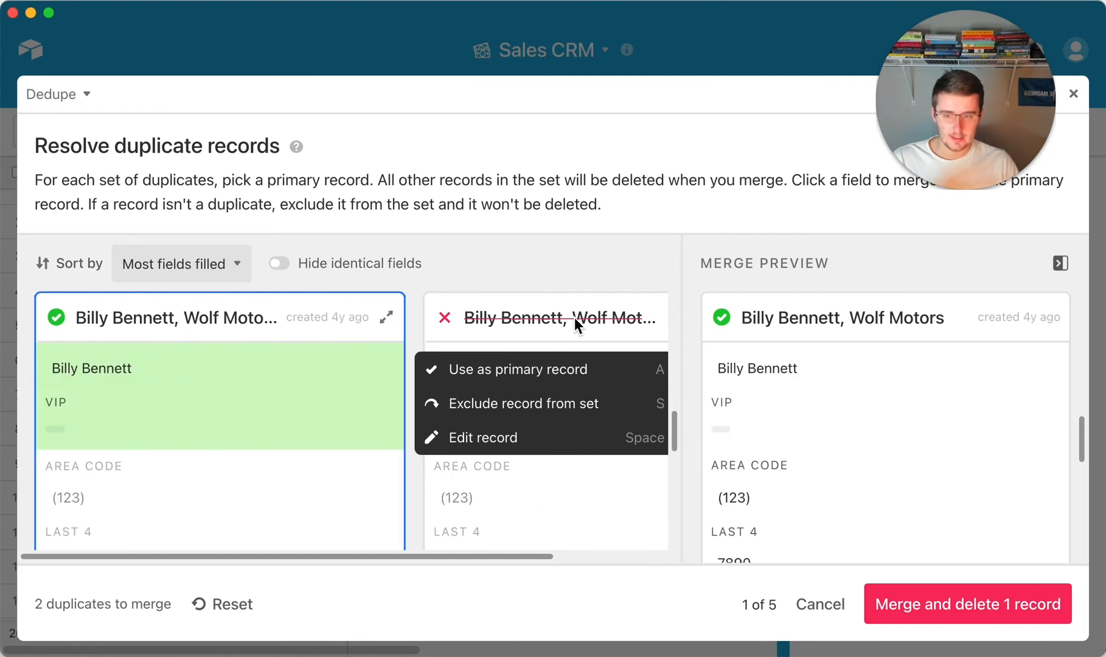
scroll(down, 3)
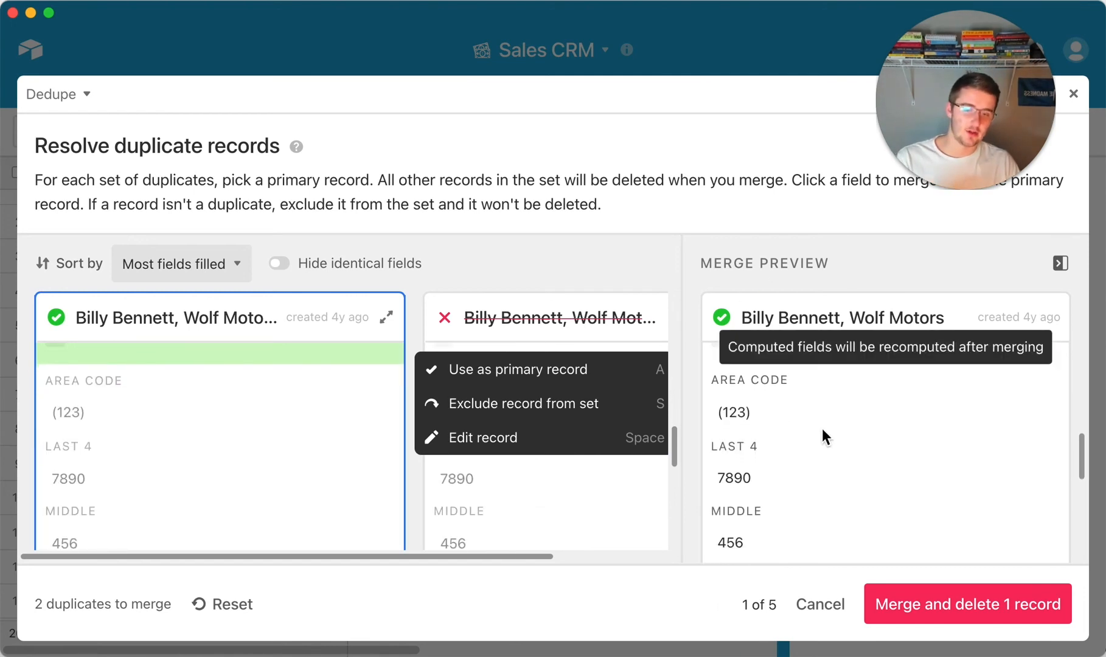
scroll(down, 3)
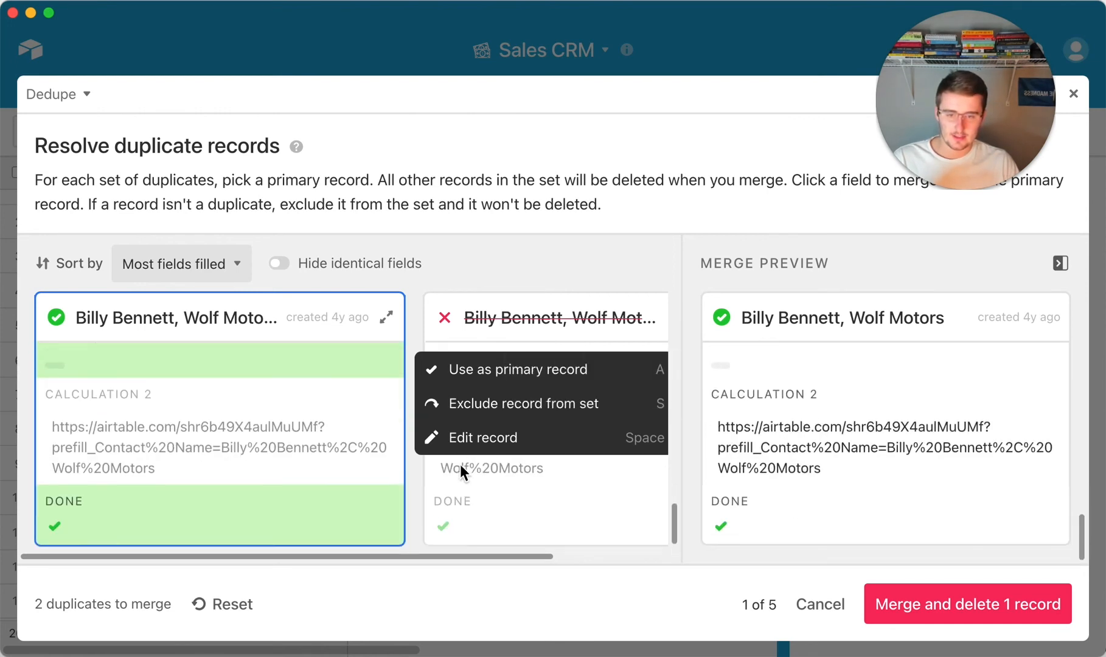
mouse_move(939, 469)
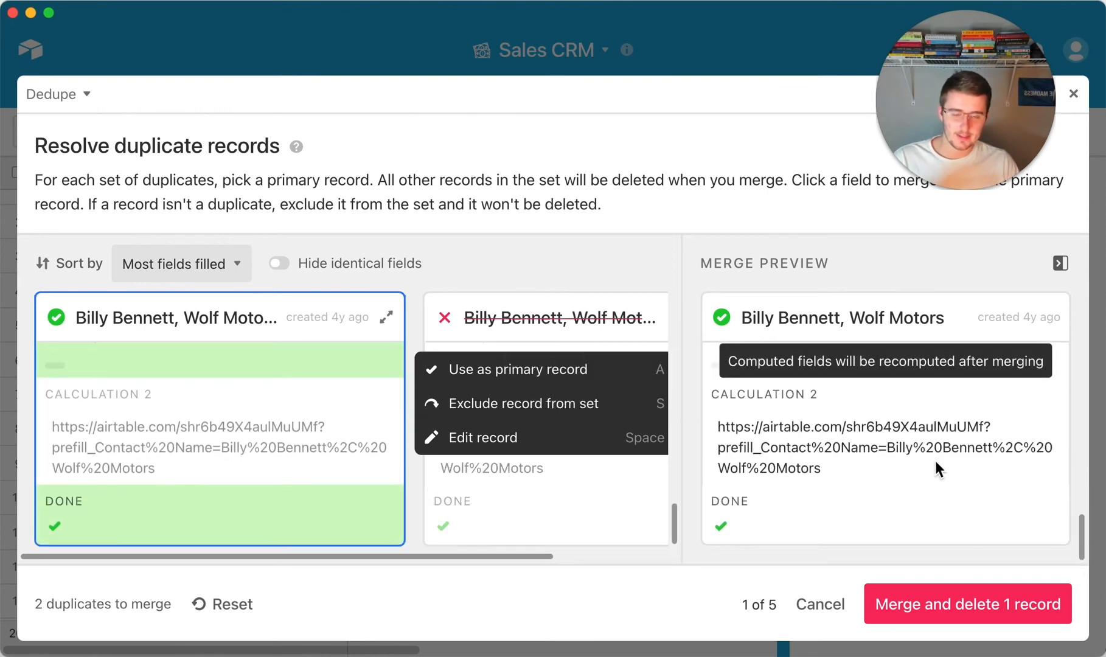
mouse_move(976, 604)
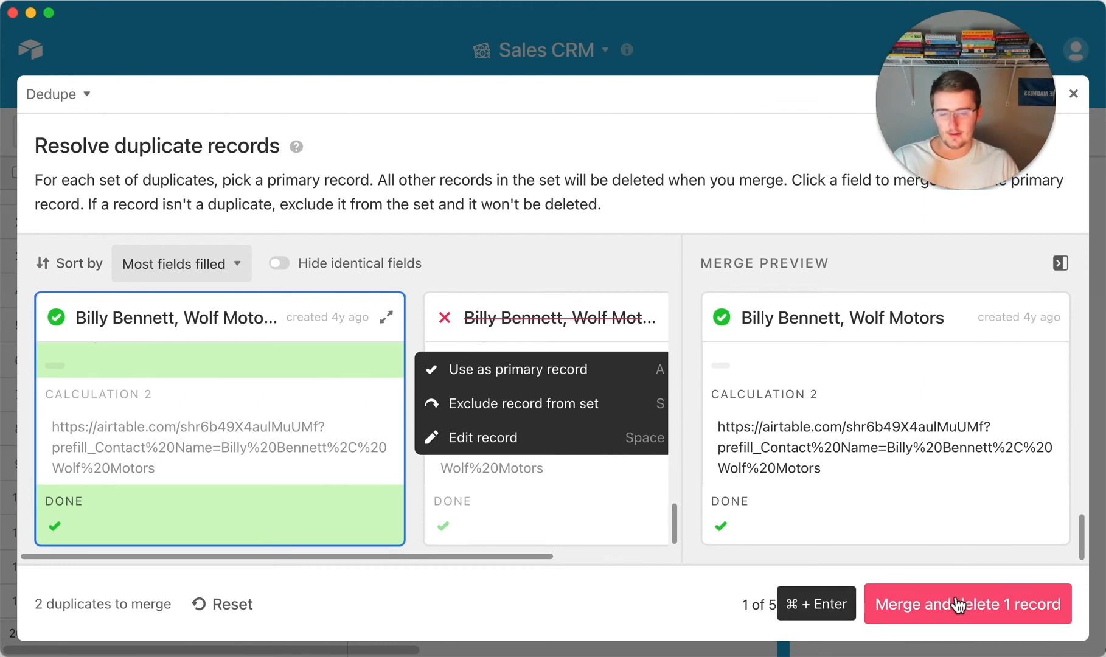
click(968, 604)
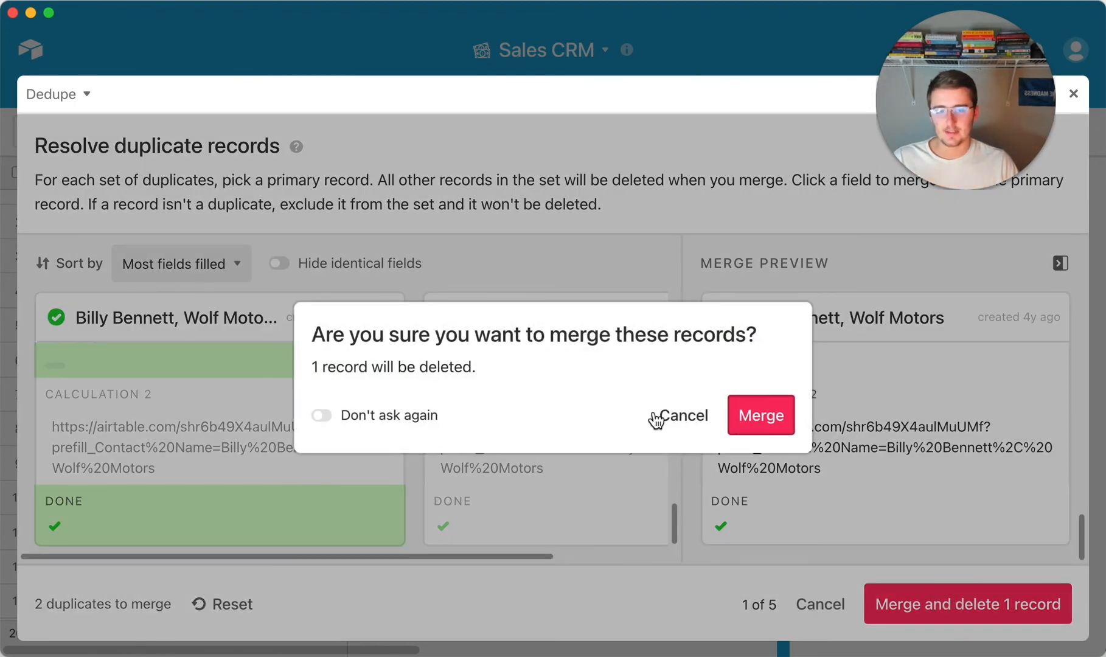
click(761, 415)
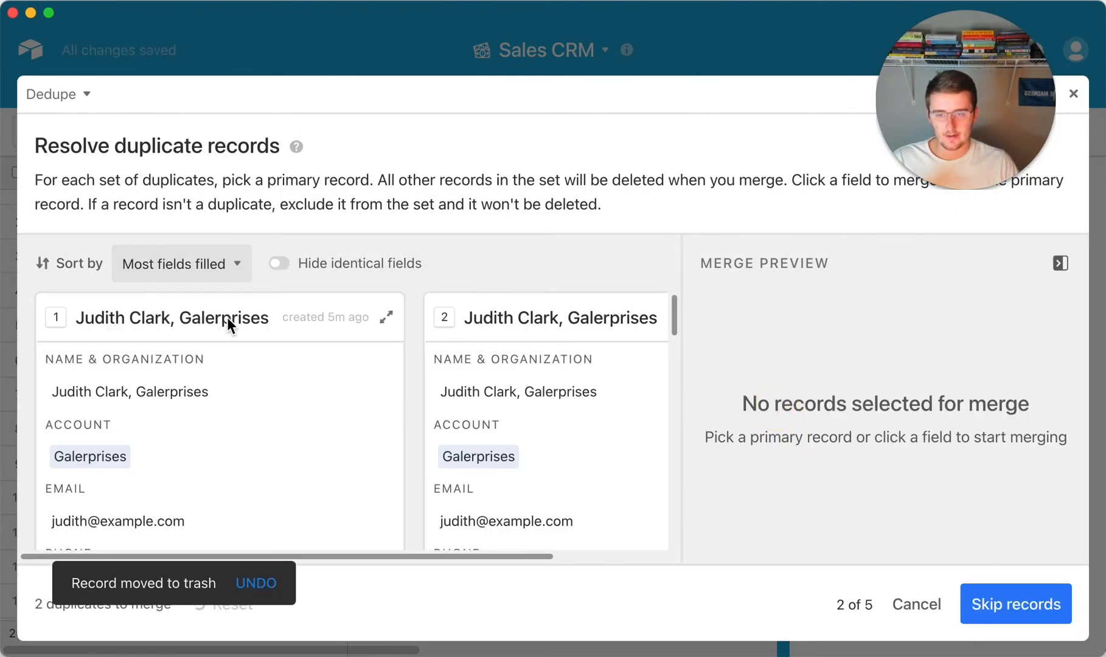
mouse_move(1019, 605)
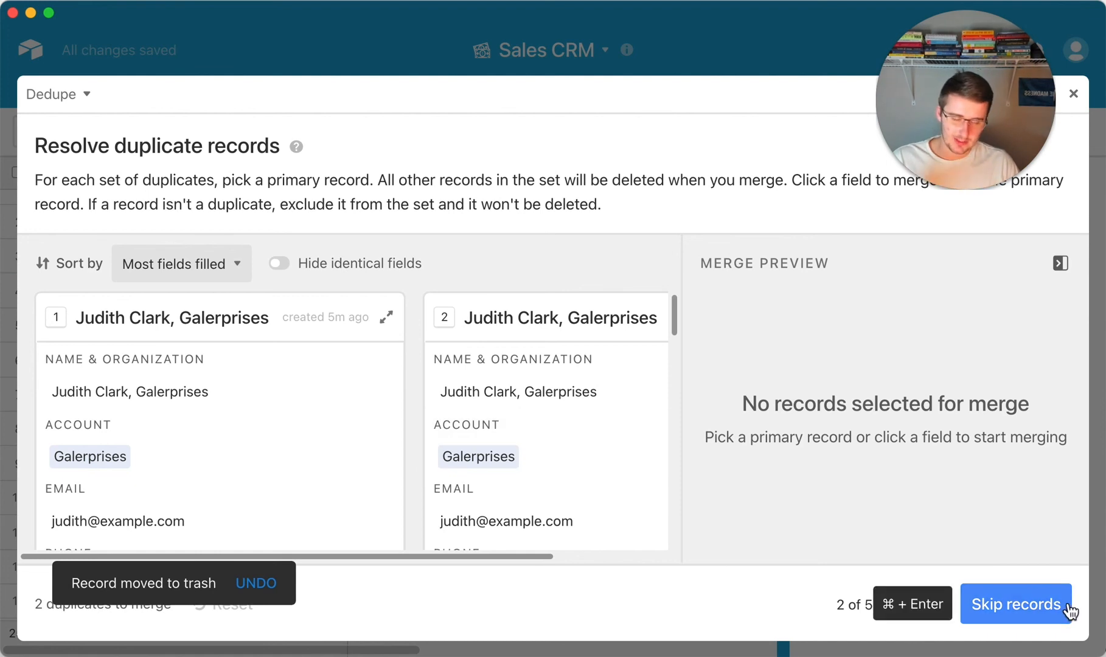
click(1016, 604)
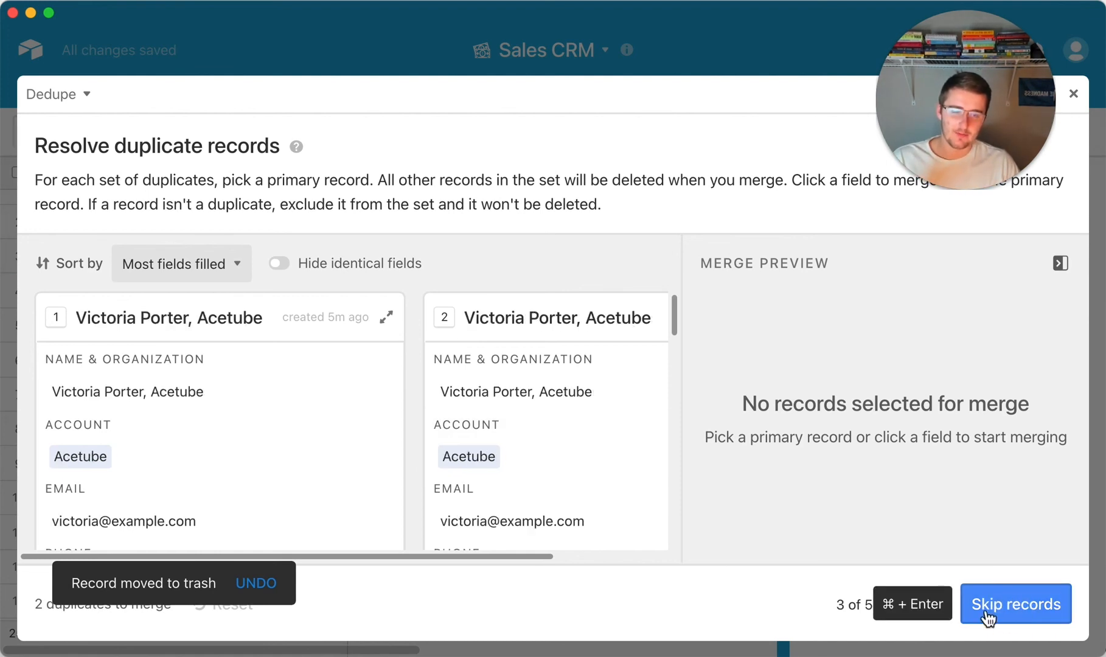
click(1015, 604)
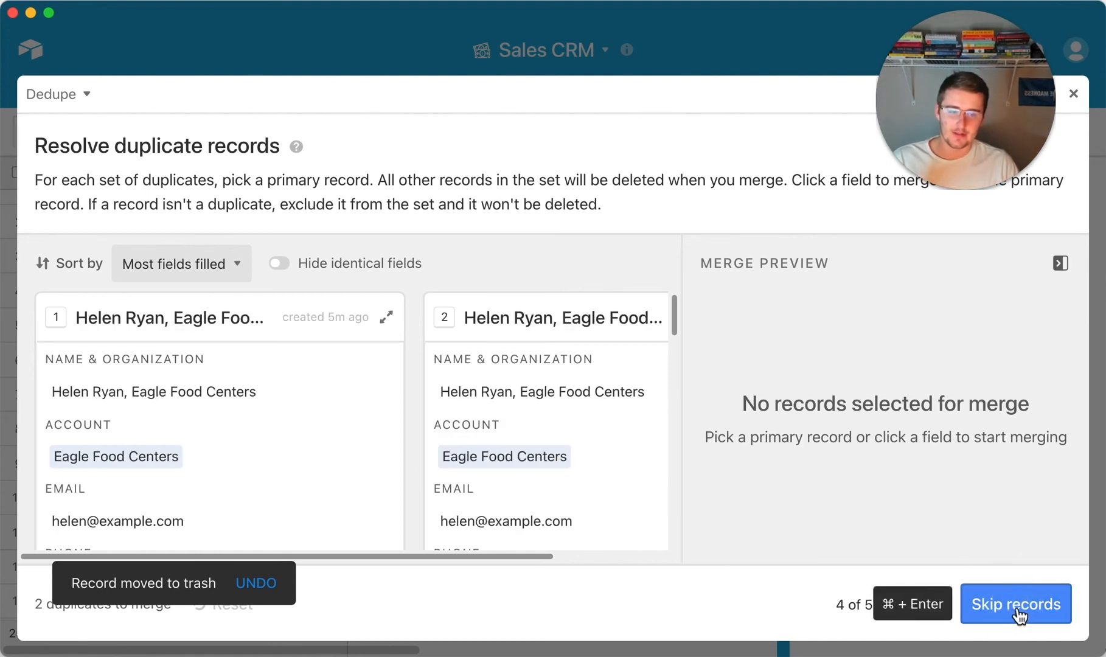
click(240, 353)
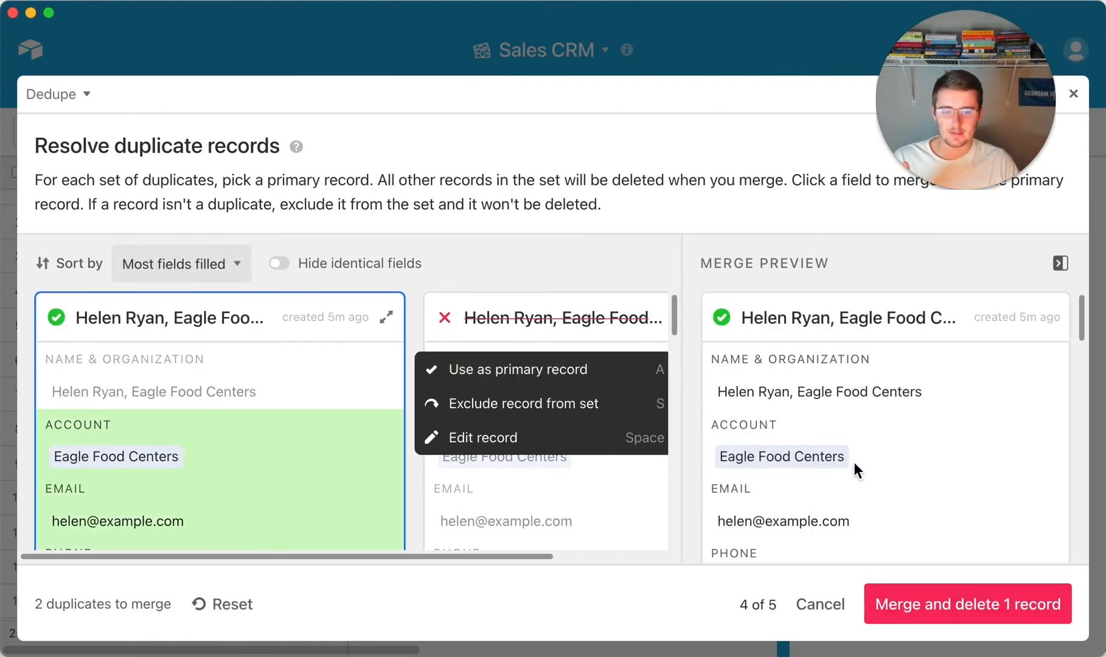
click(968, 603)
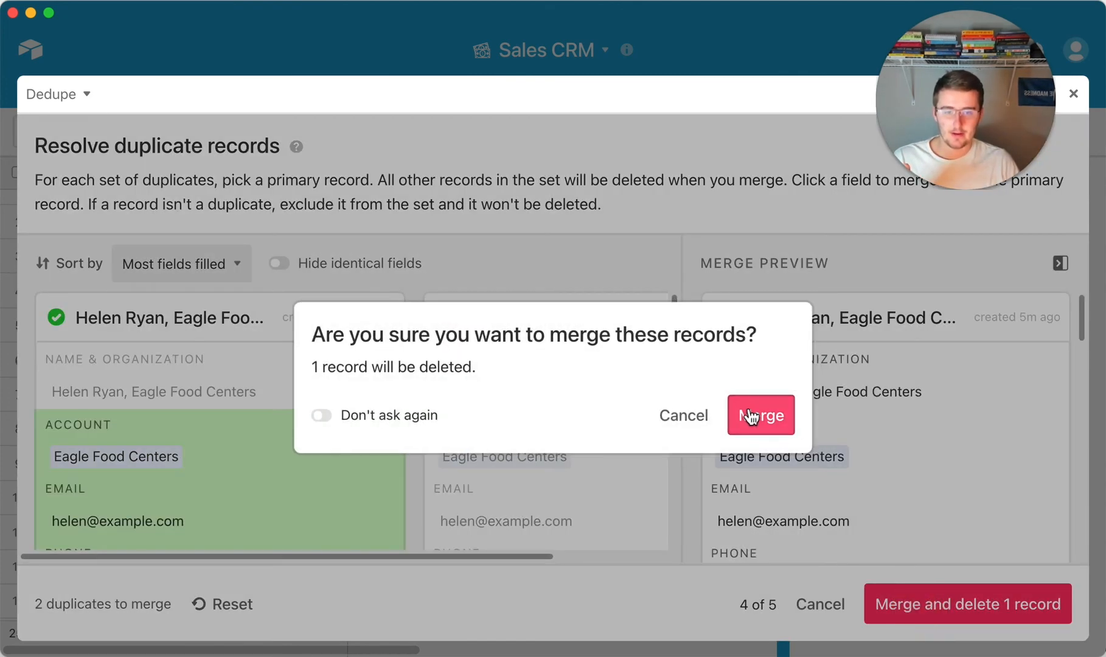
click(761, 415)
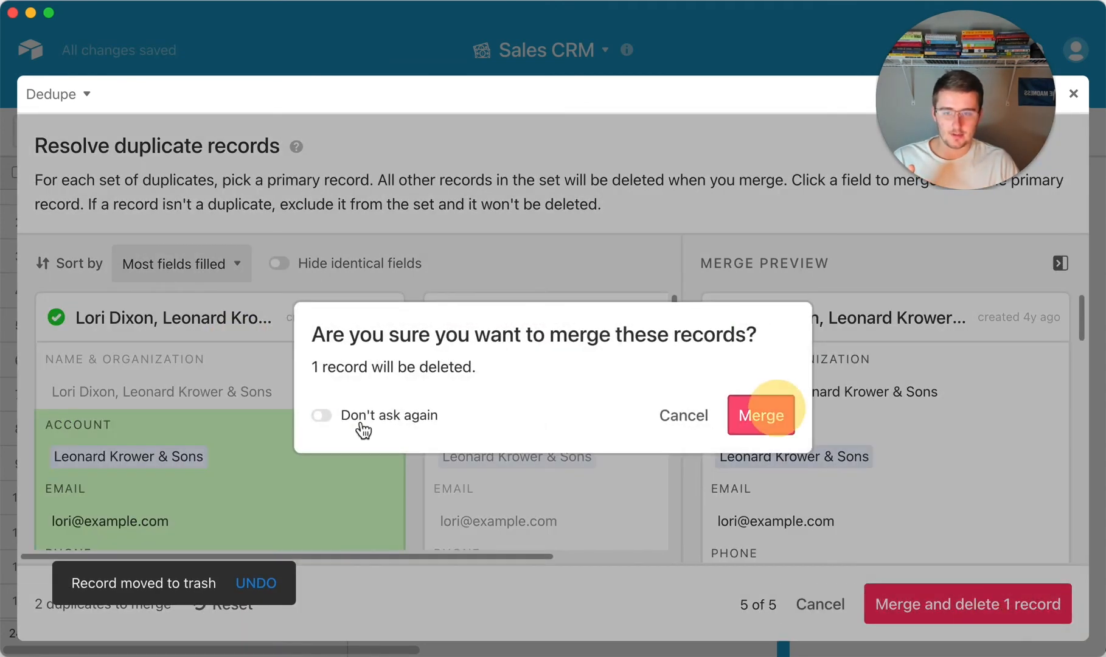
click(762, 415)
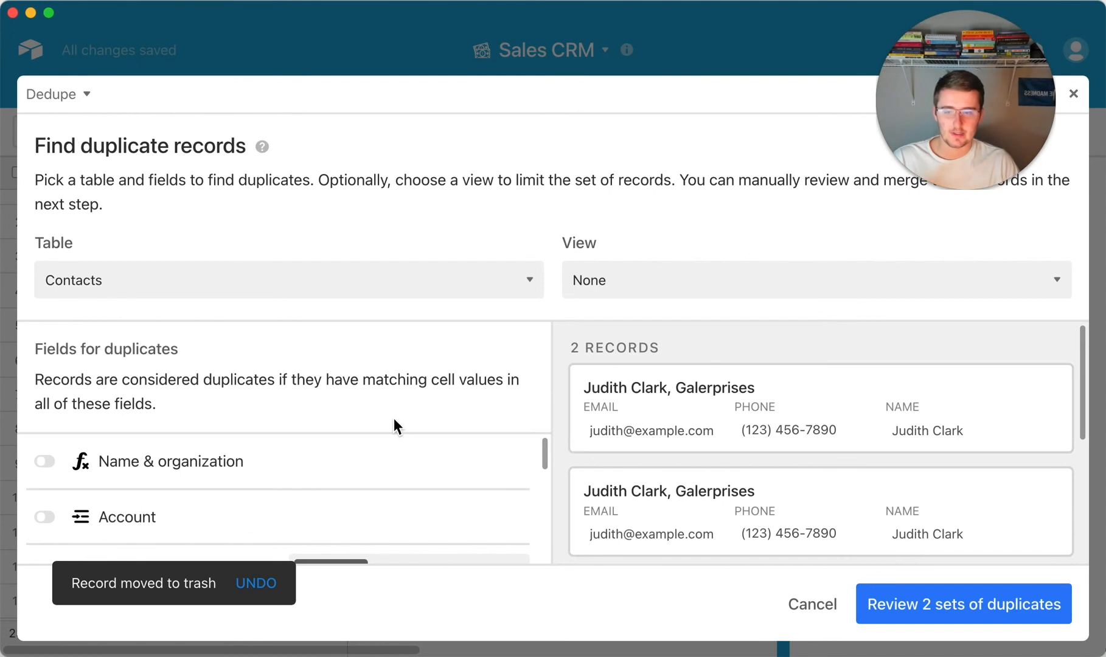
mouse_move(293, 306)
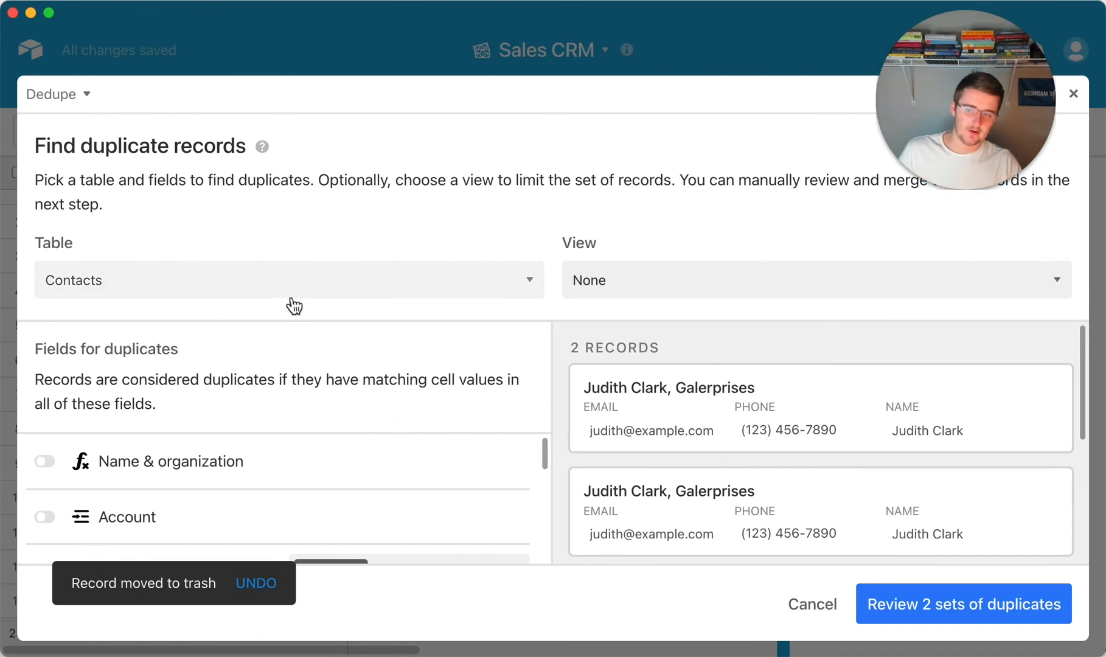
mouse_move(314, 310)
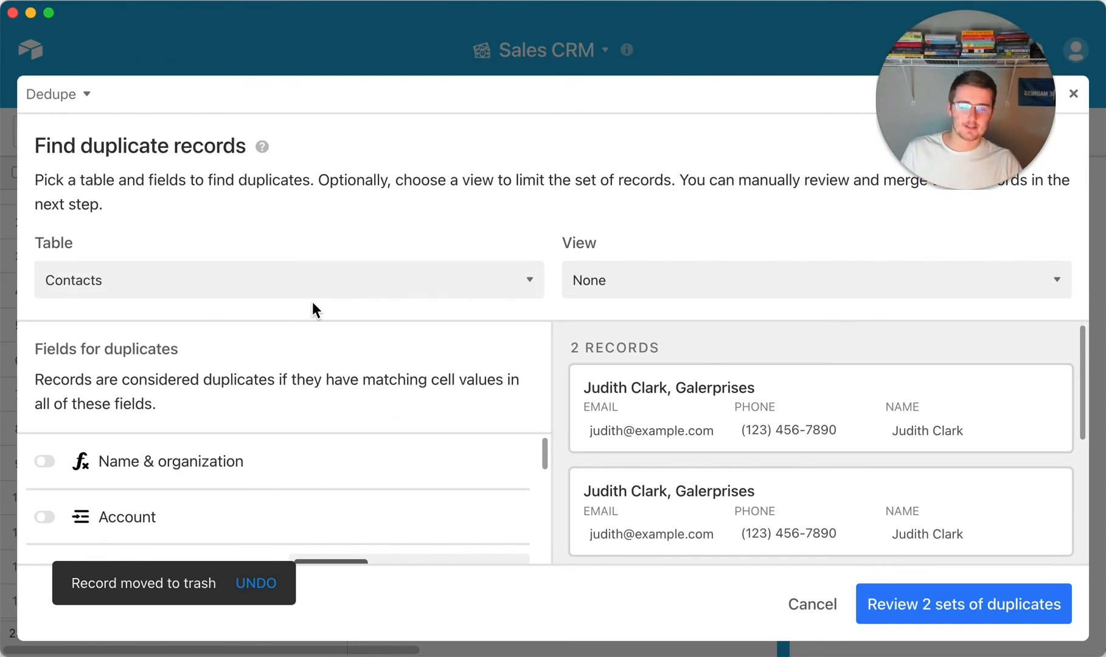